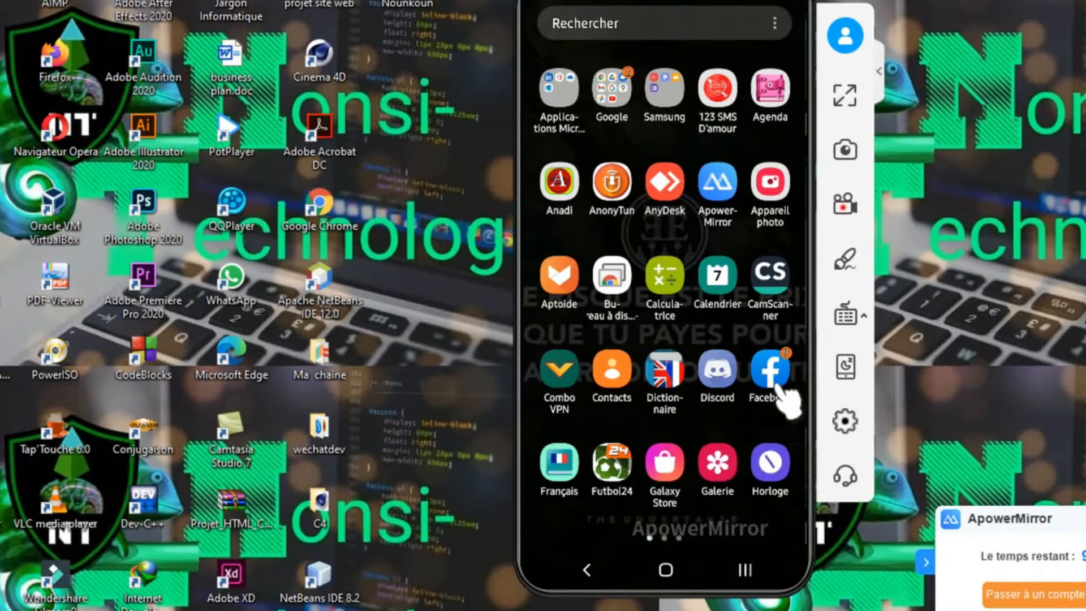
mouse_move(769, 353)
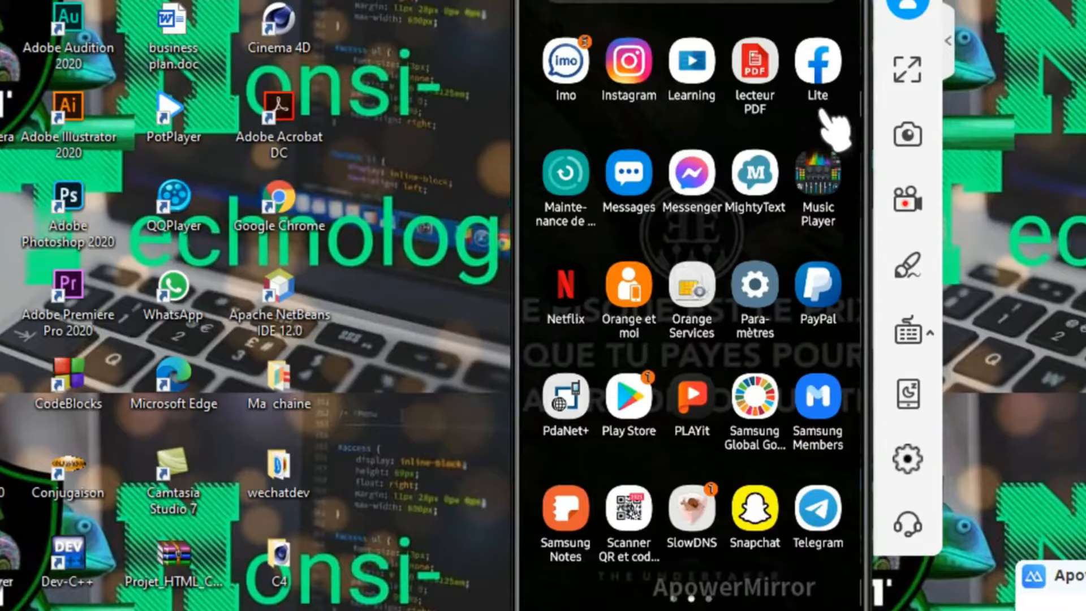
mouse_move(837, 110)
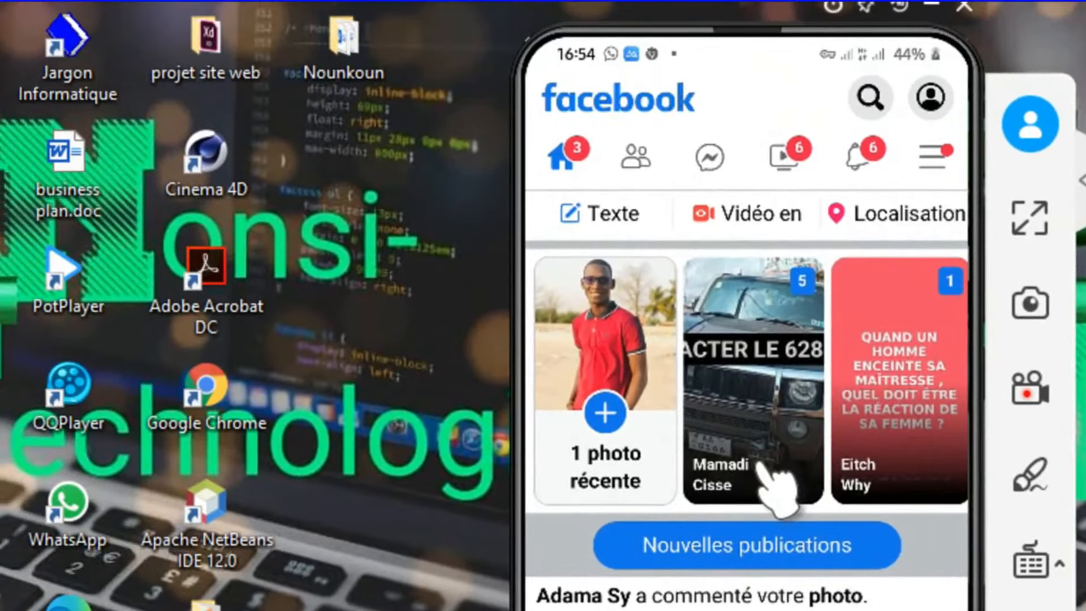
mouse_move(939, 159)
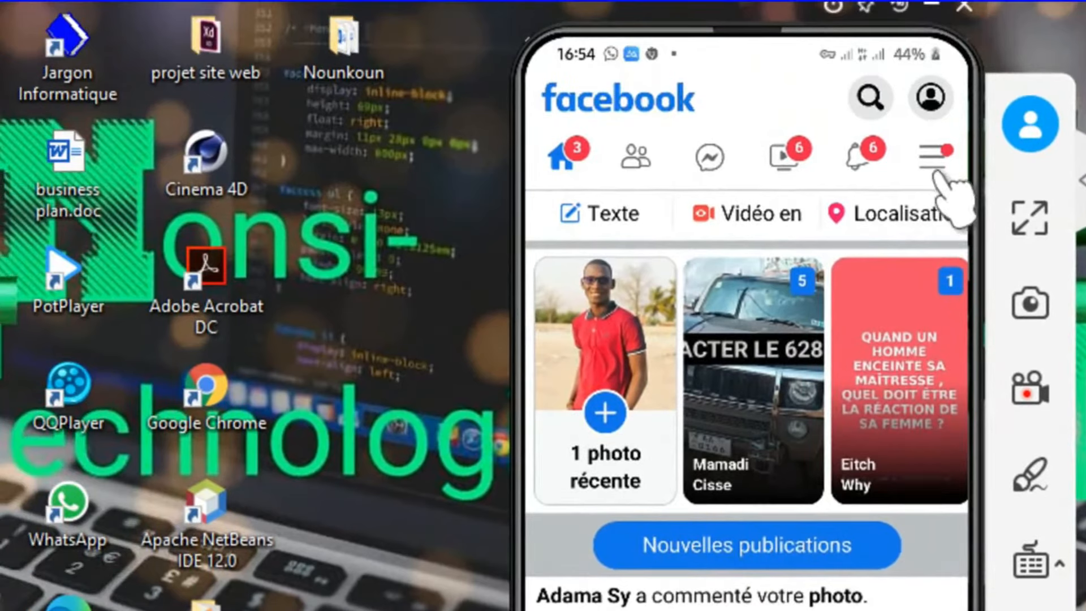
Reach the Aide entry in the Facebook Lite menu and open the Help pages
left_click(930, 157)
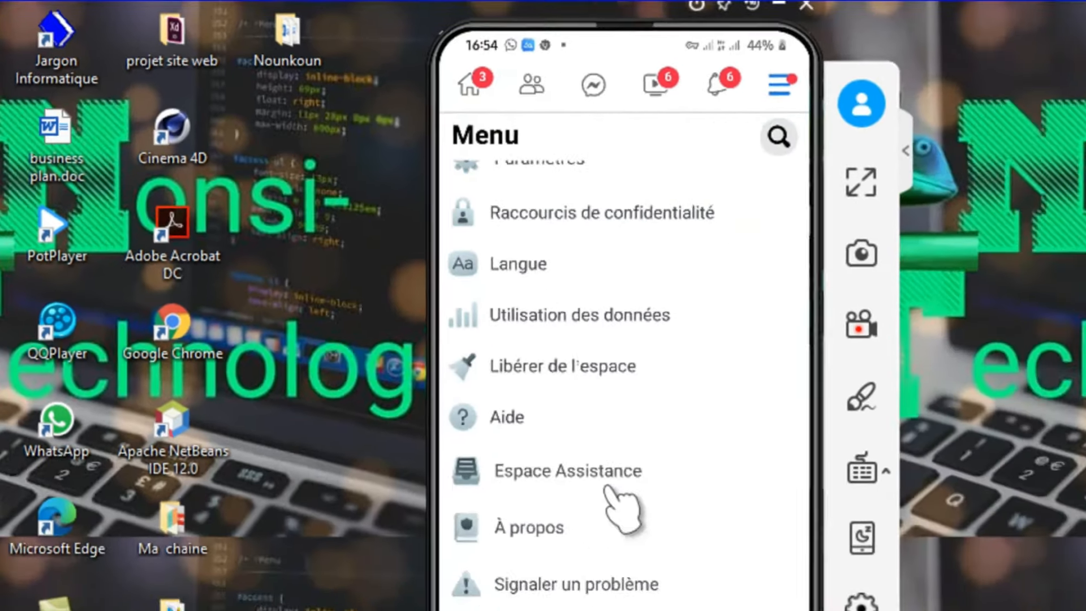
scroll("up", 3)
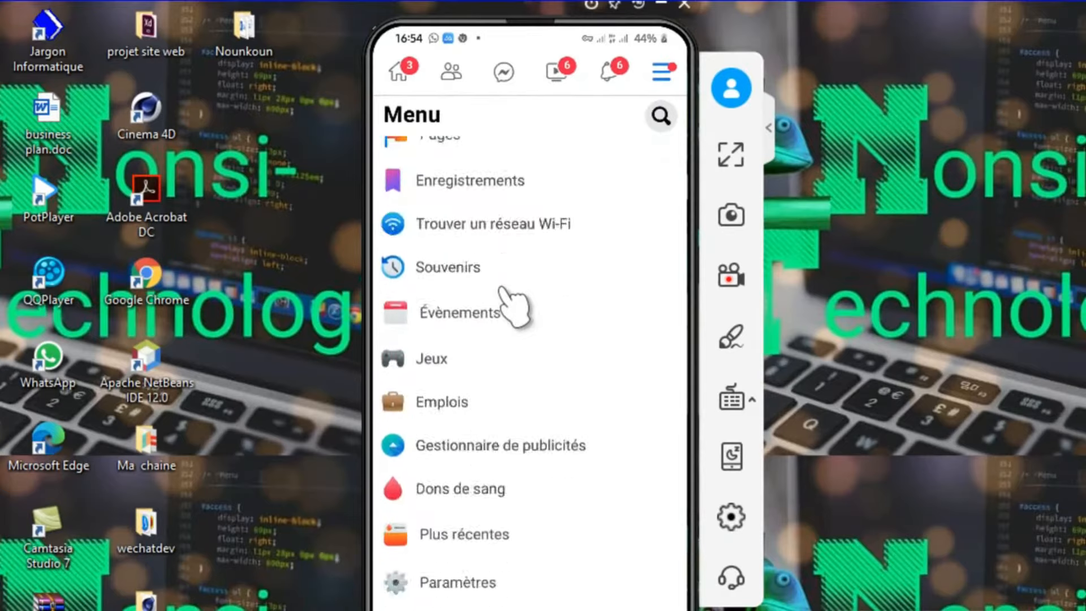
scroll("down", 3)
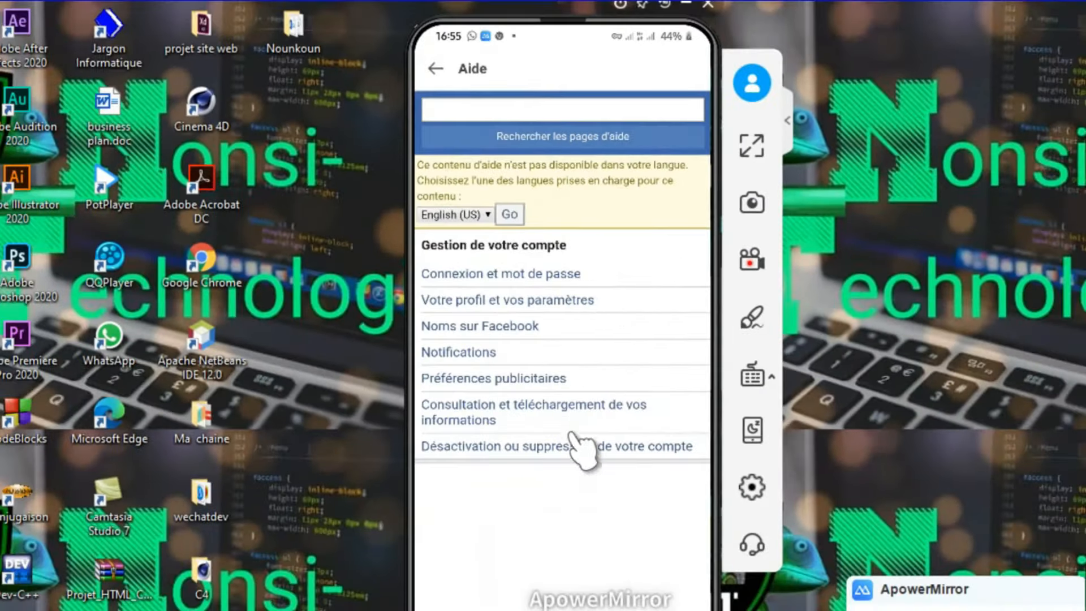
mouse_move(482, 541)
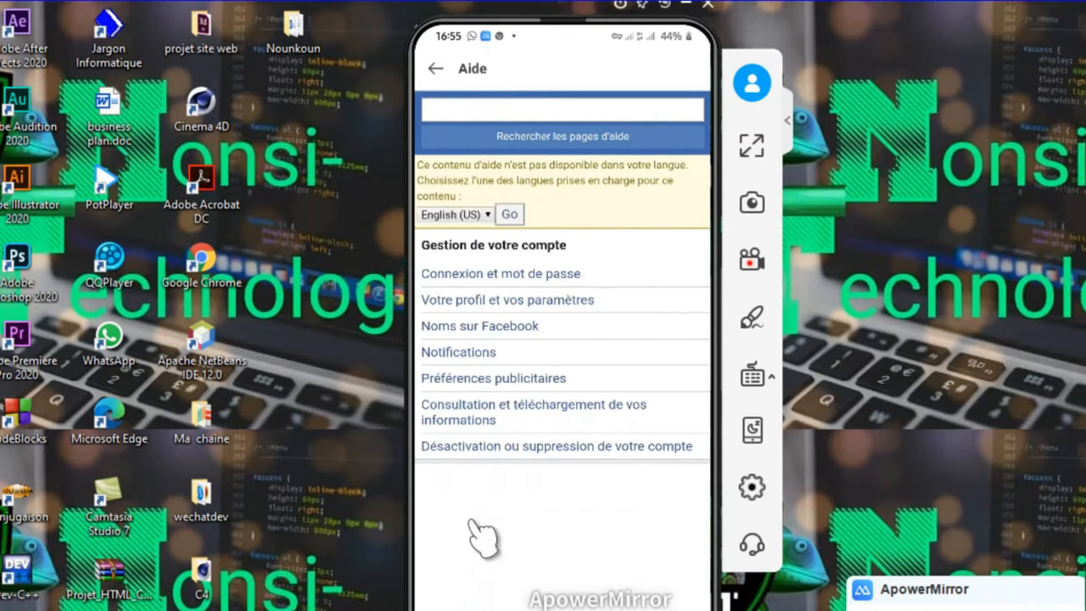
mouse_move(471, 477)
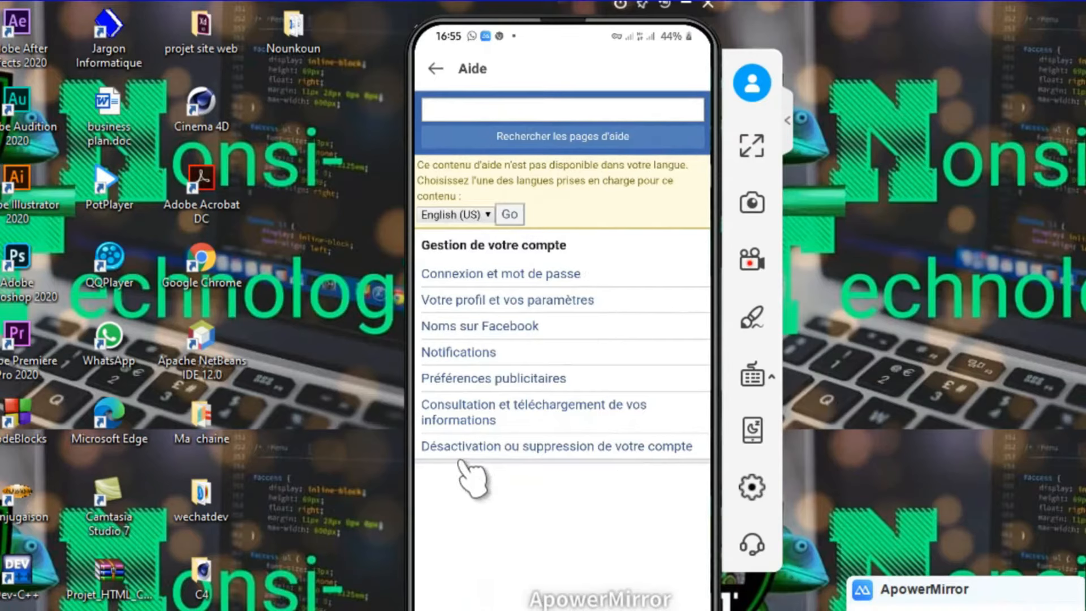
mouse_move(682, 477)
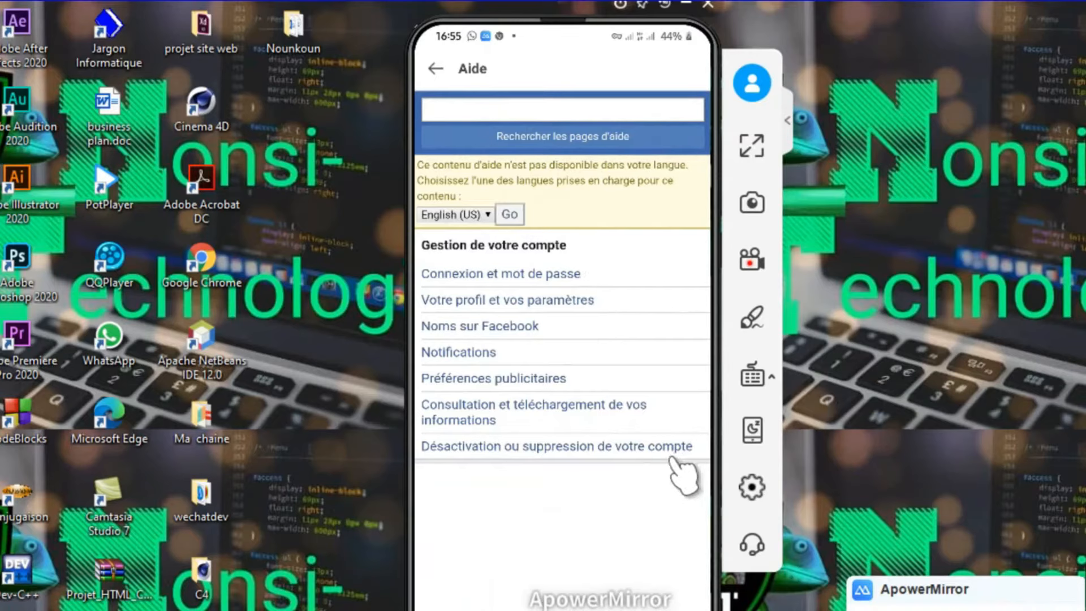
mouse_move(561, 471)
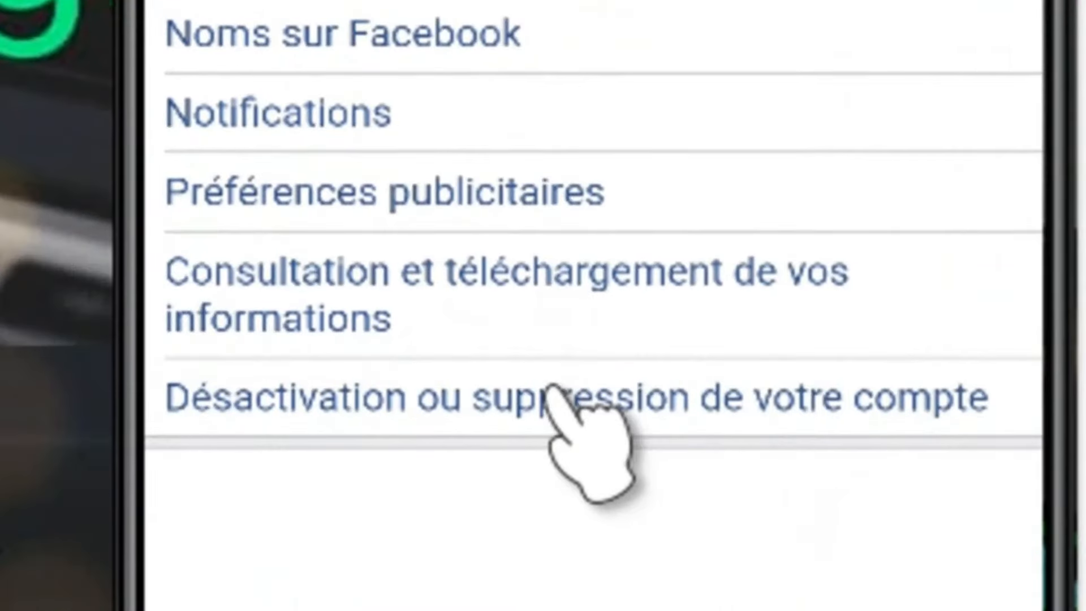
Open the help topic 'Désactivation ou suppression de votre compte'
left_click(554, 398)
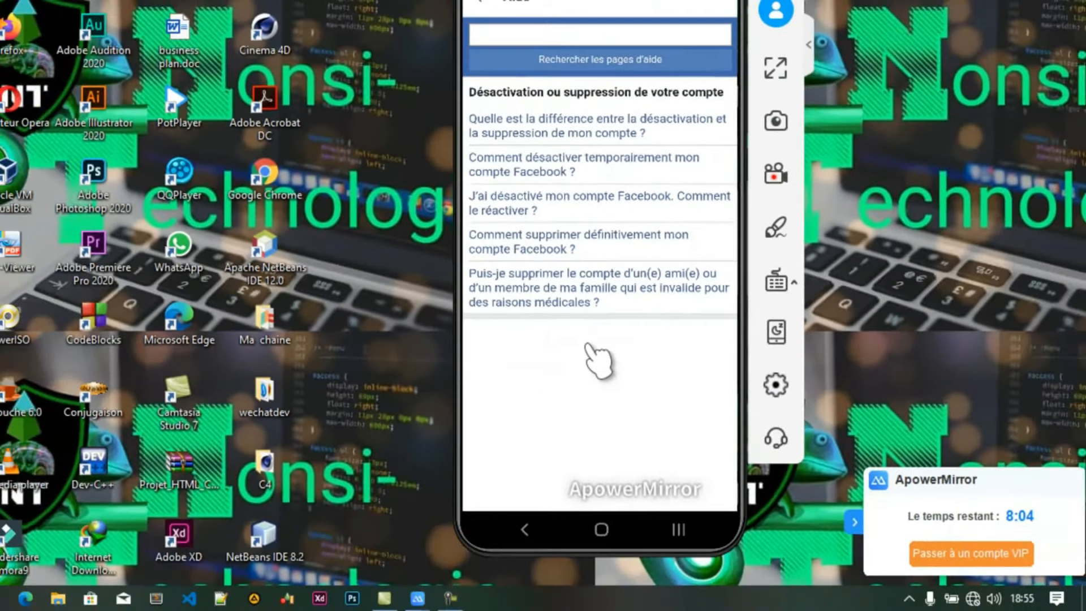
mouse_move(509, 108)
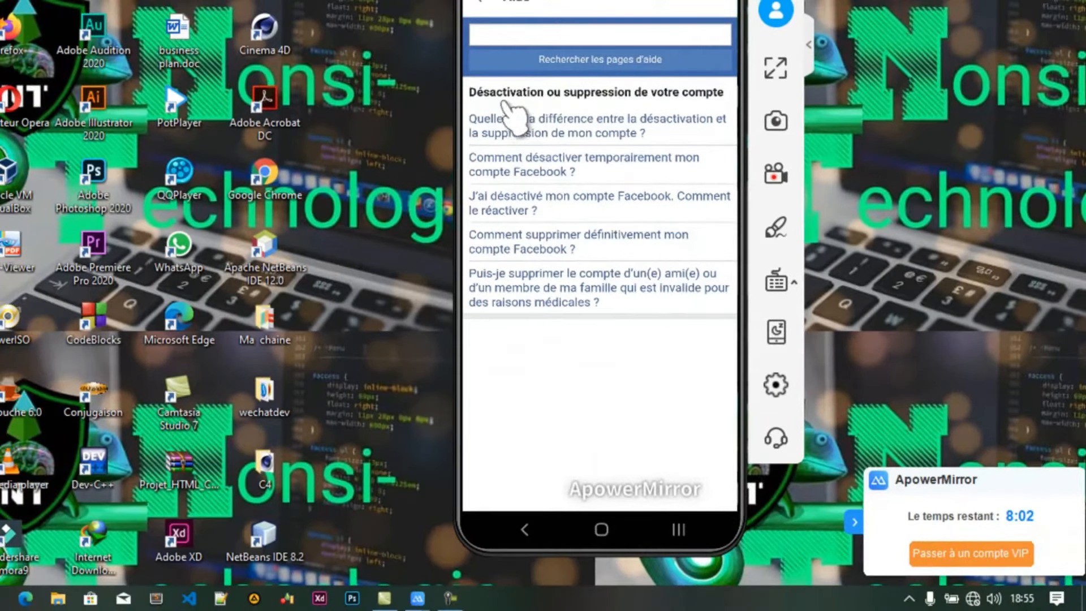
mouse_move(685, 108)
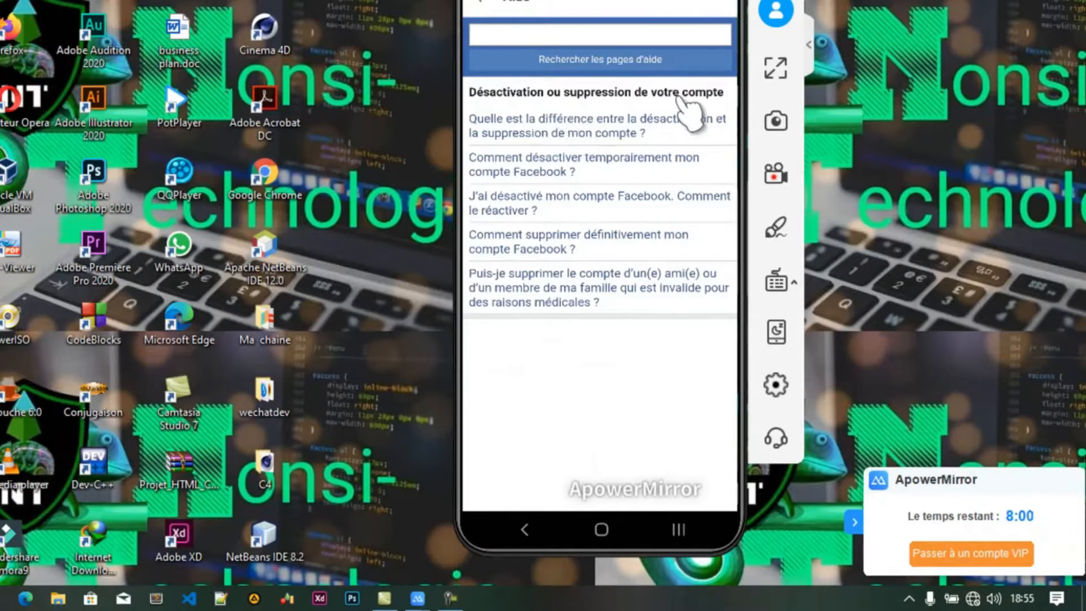
mouse_move(591, 301)
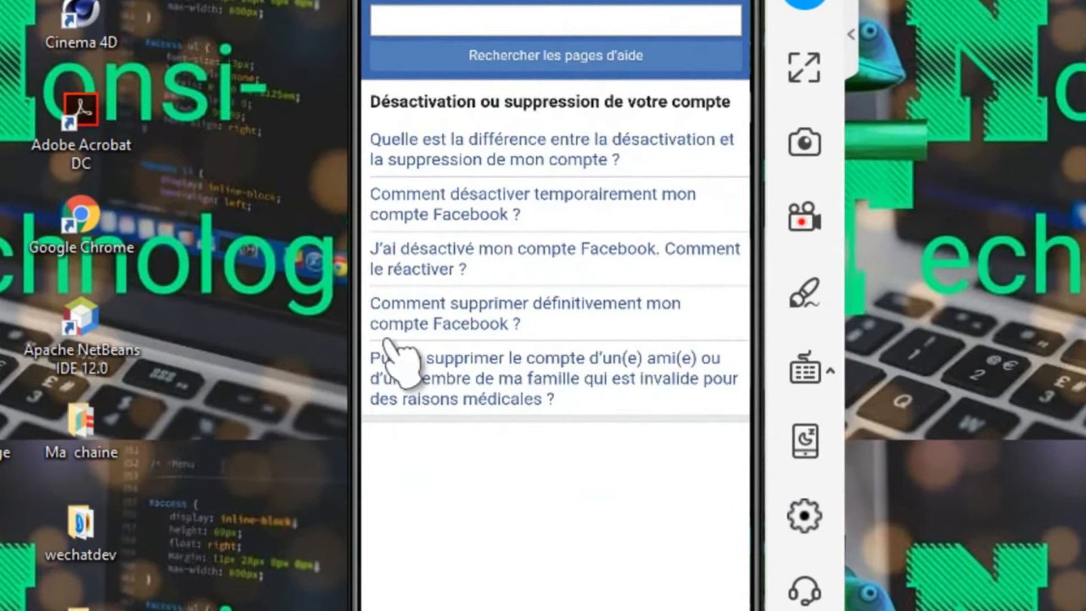
mouse_move(499, 339)
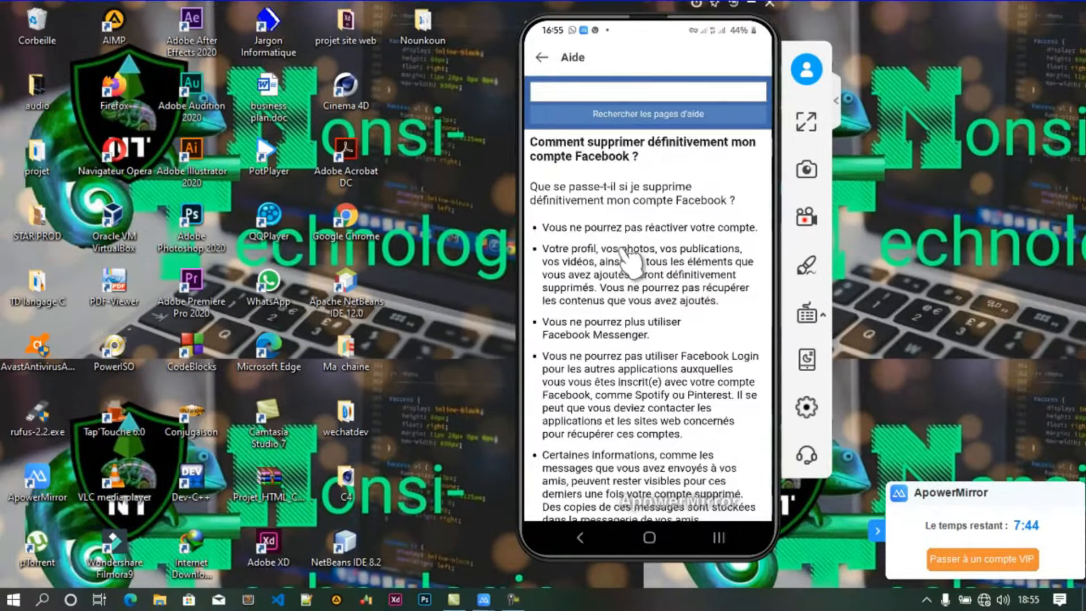
scroll("down", 3)
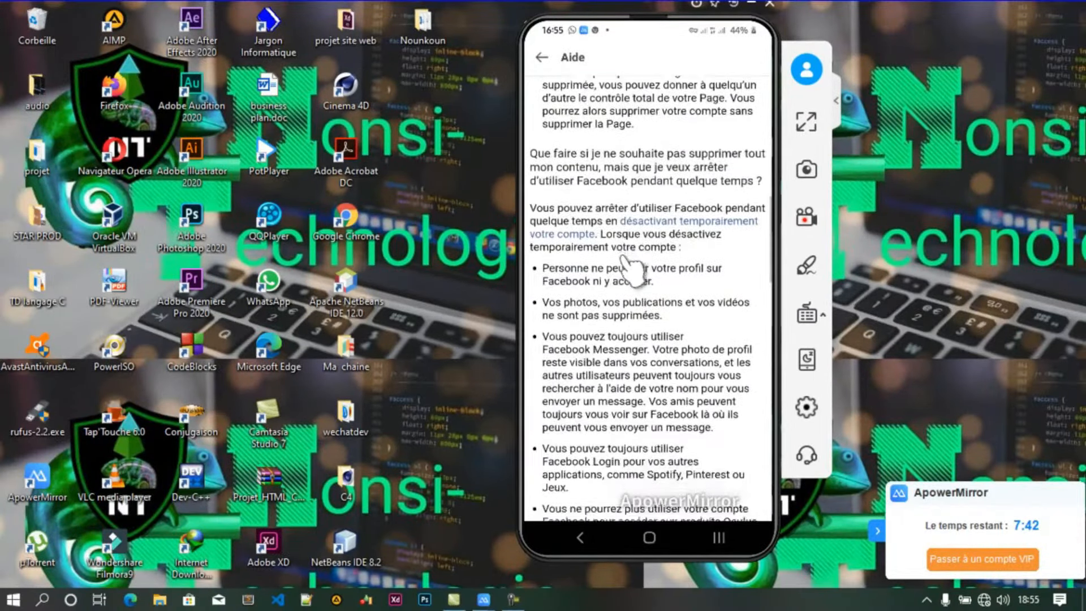
scroll("down", 3)
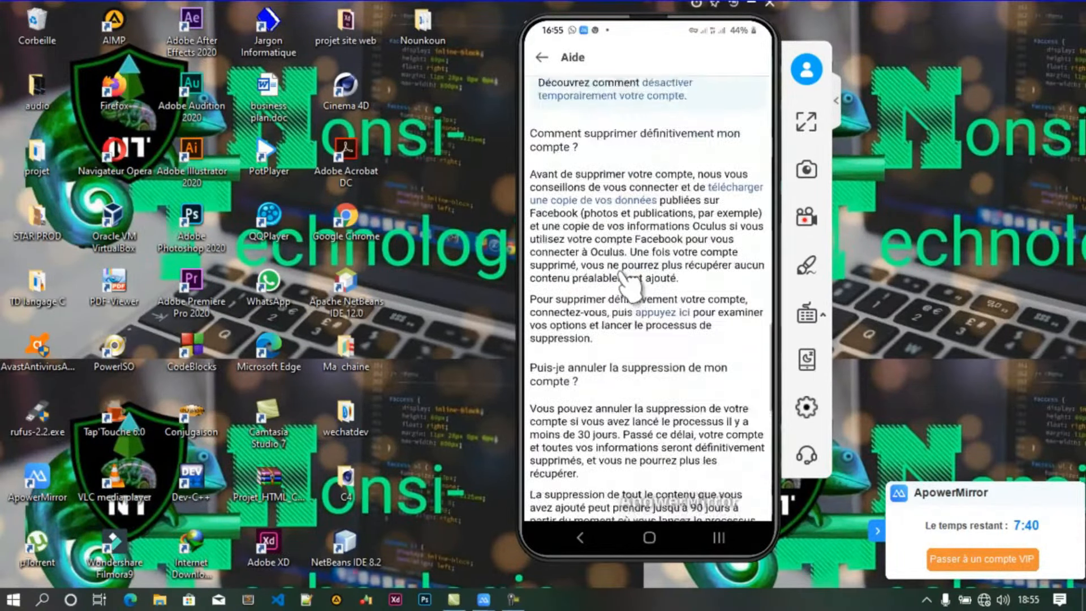
scroll("down", 3)
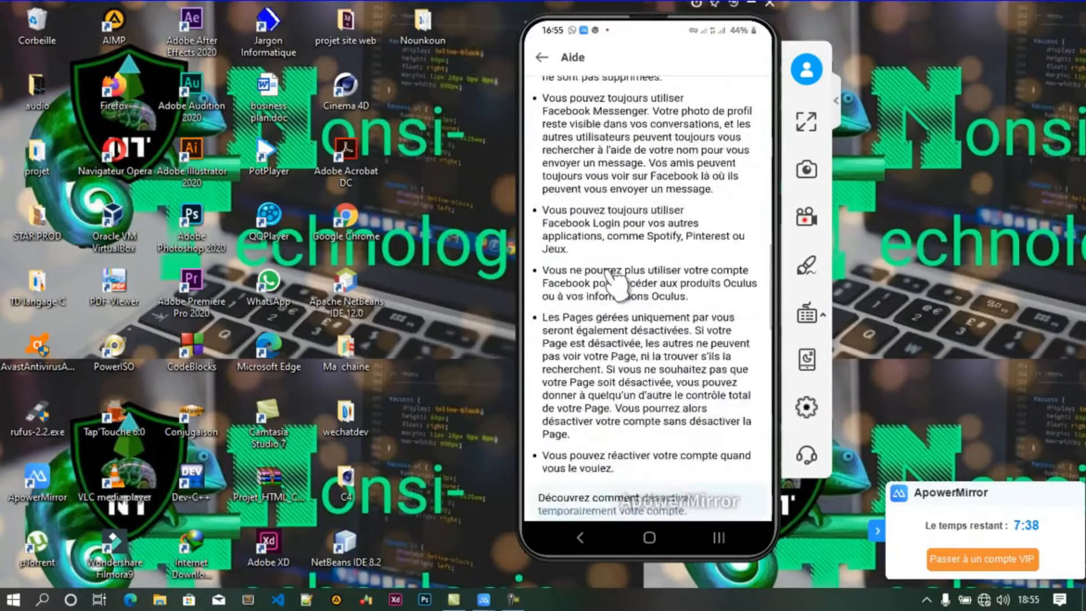
scroll("down", 3)
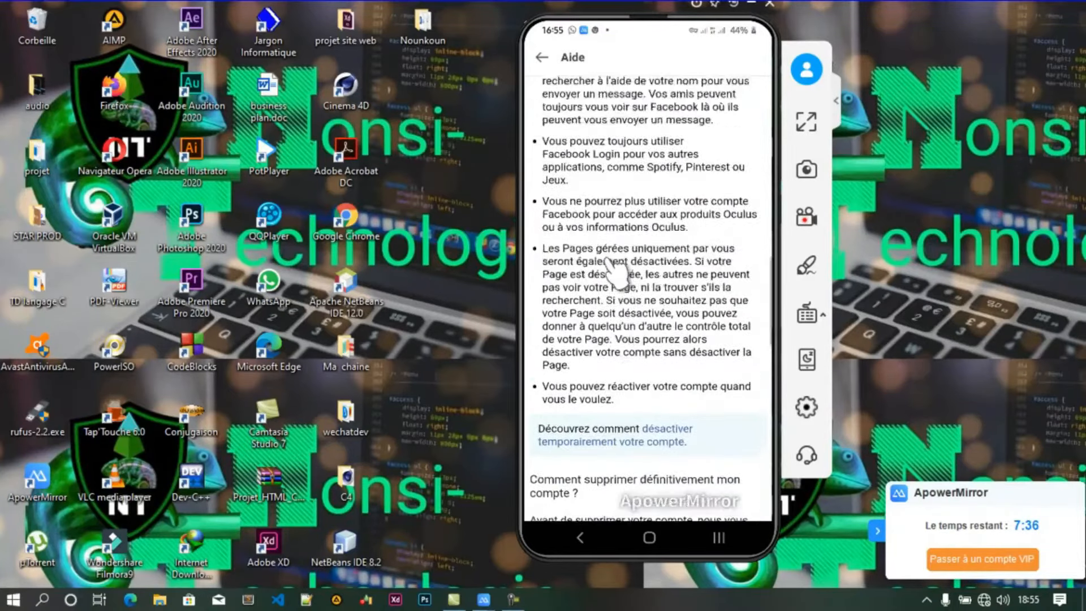
scroll("down", 3)
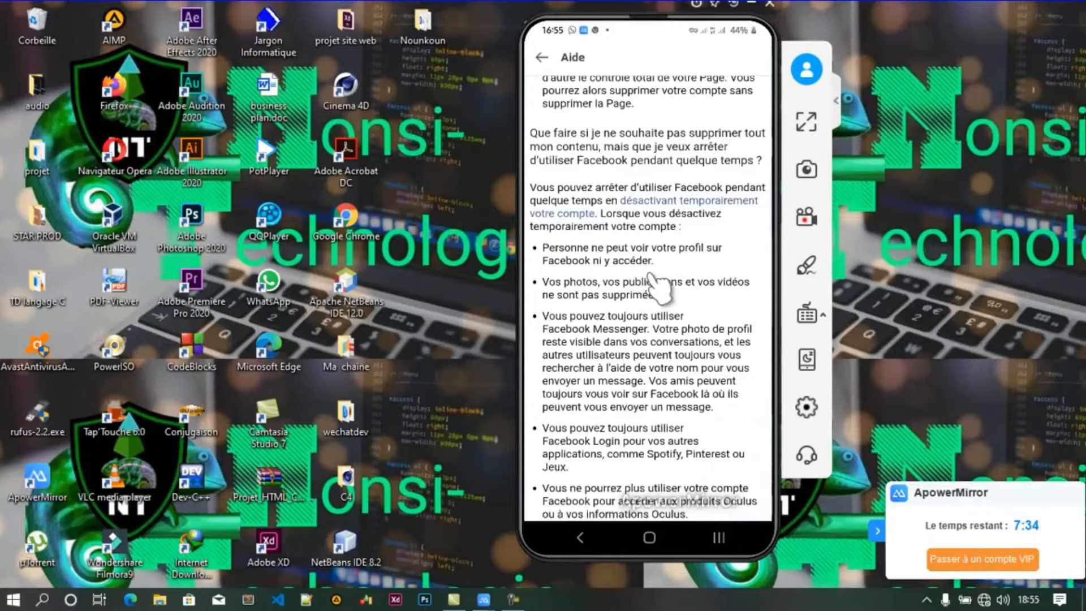
scroll("down", 3)
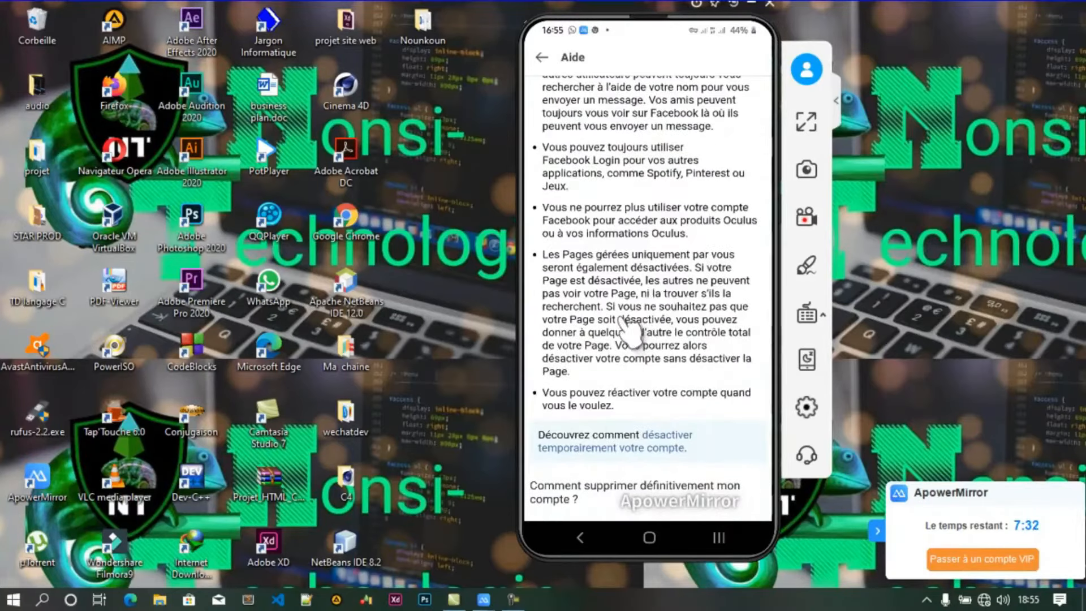
scroll("down", 3)
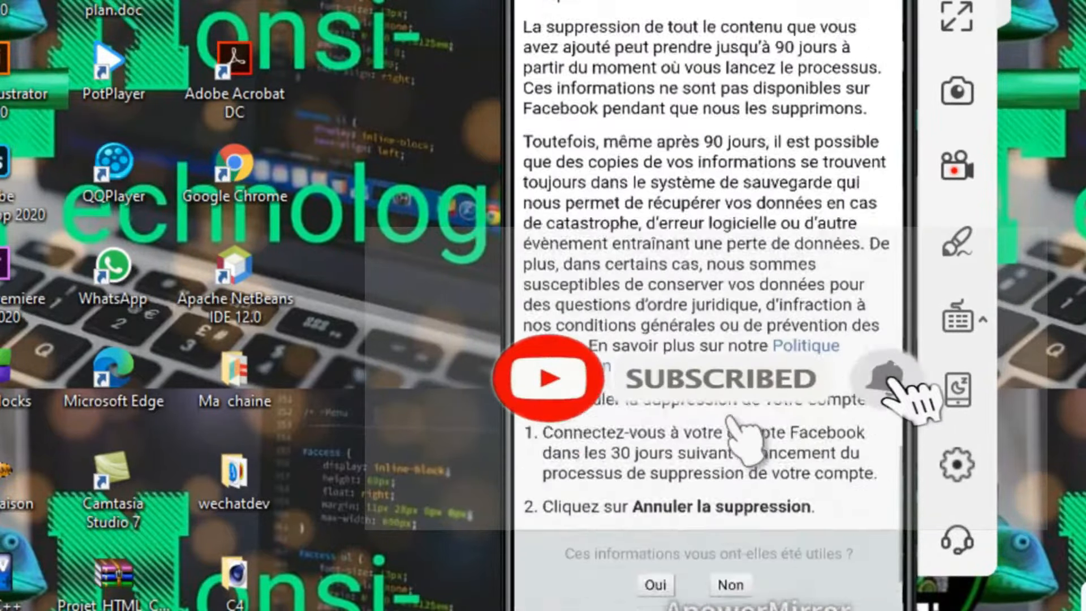
scroll("up", 3)
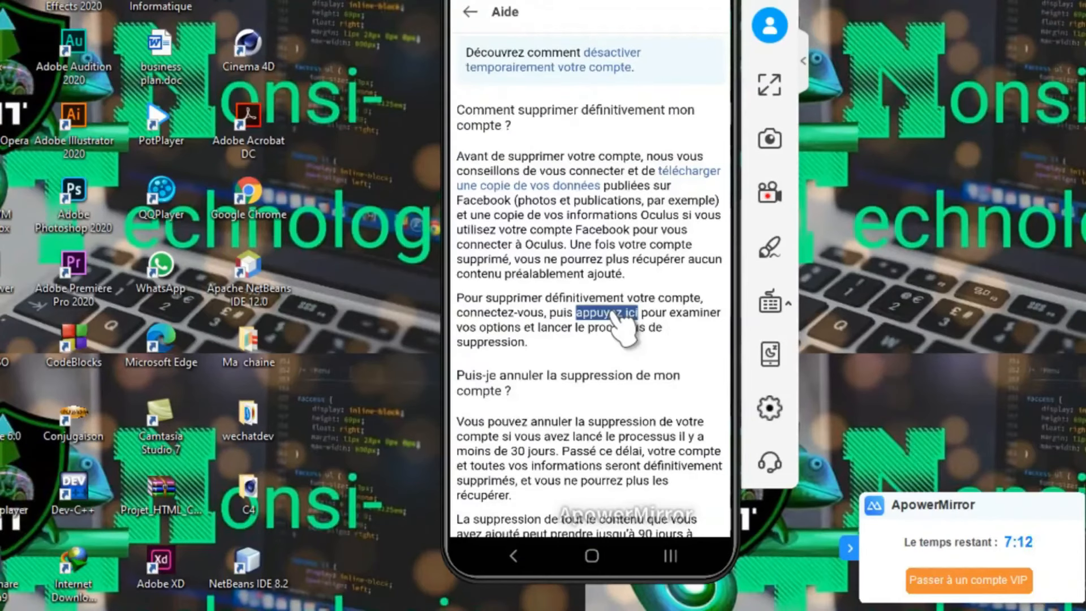
Start deletion from the article, choose 'Supprimer le compte' over deactivation, and continue
left_click(608, 312)
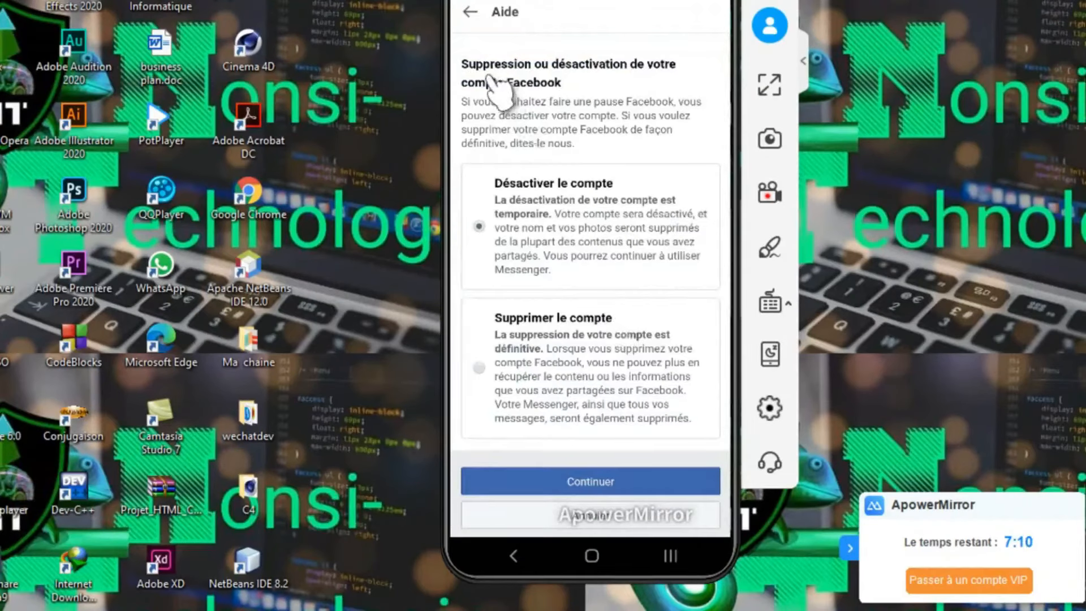
mouse_move(596, 88)
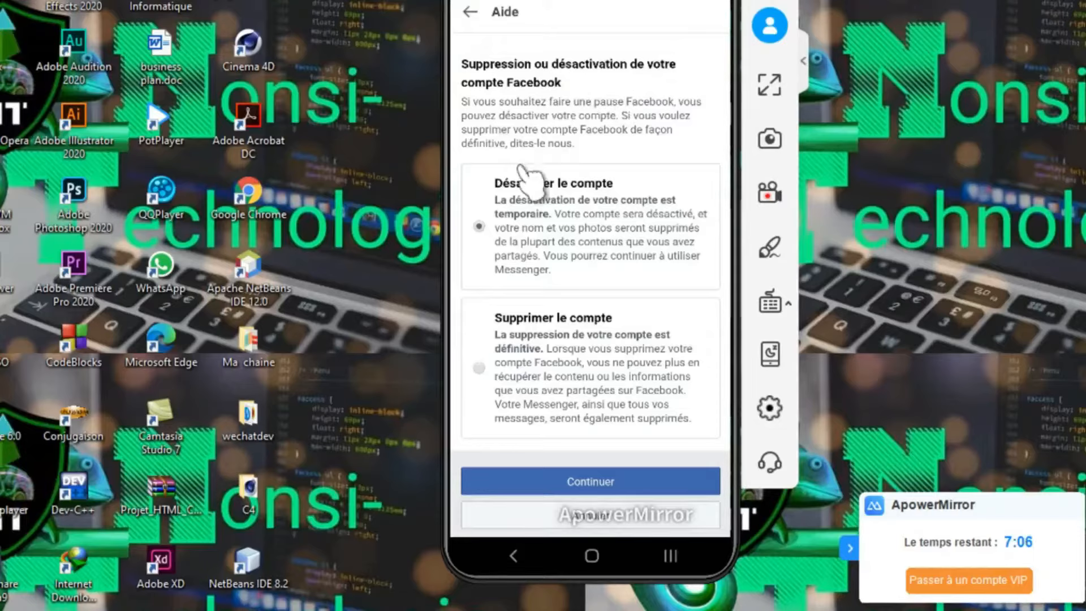
mouse_move(647, 245)
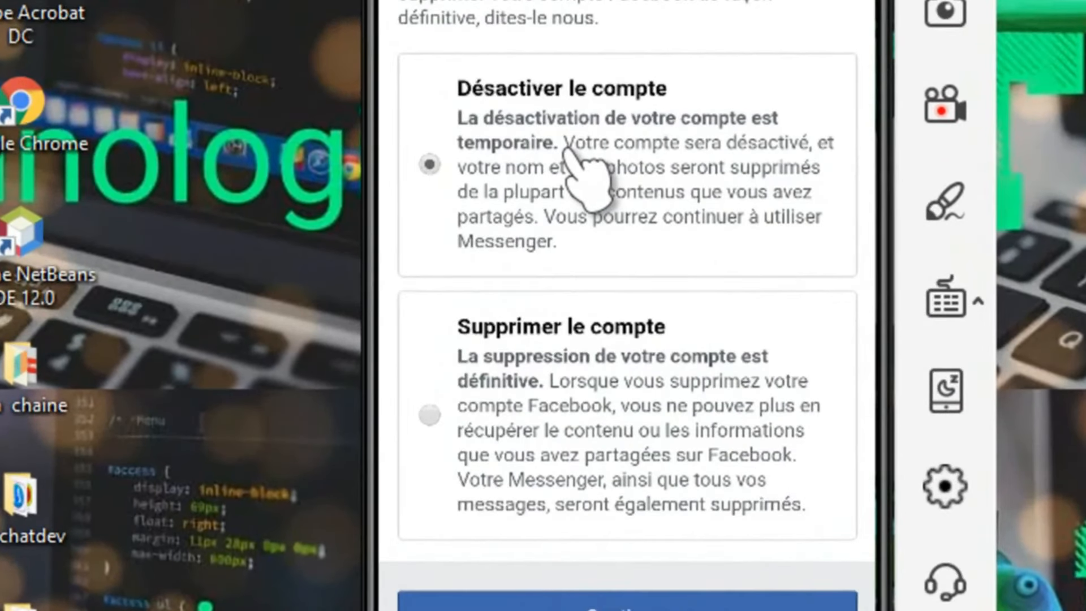
mouse_move(581, 388)
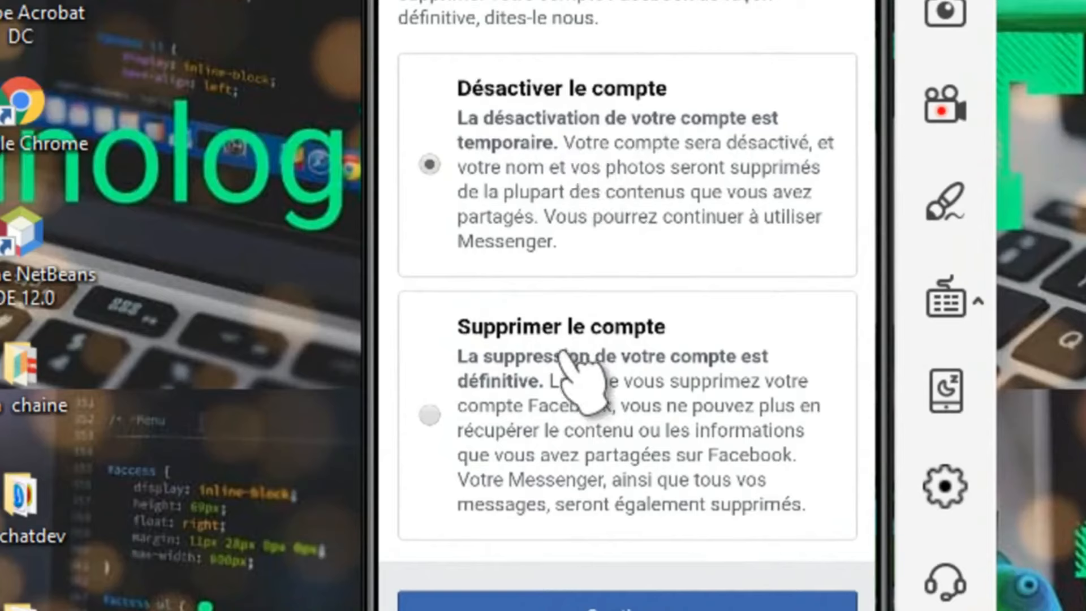
mouse_move(429, 443)
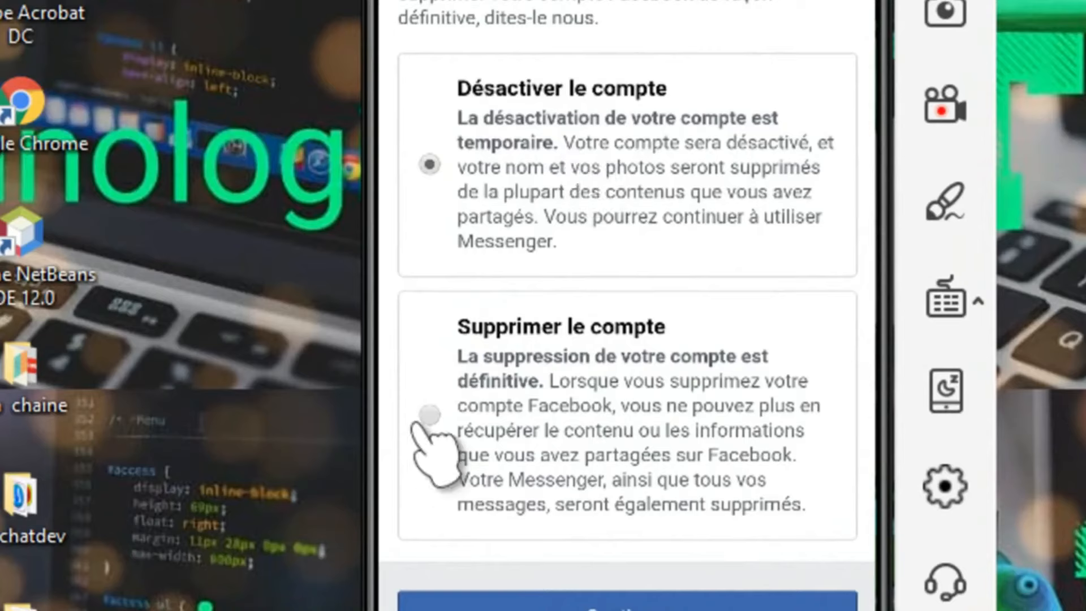
left_click(427, 413)
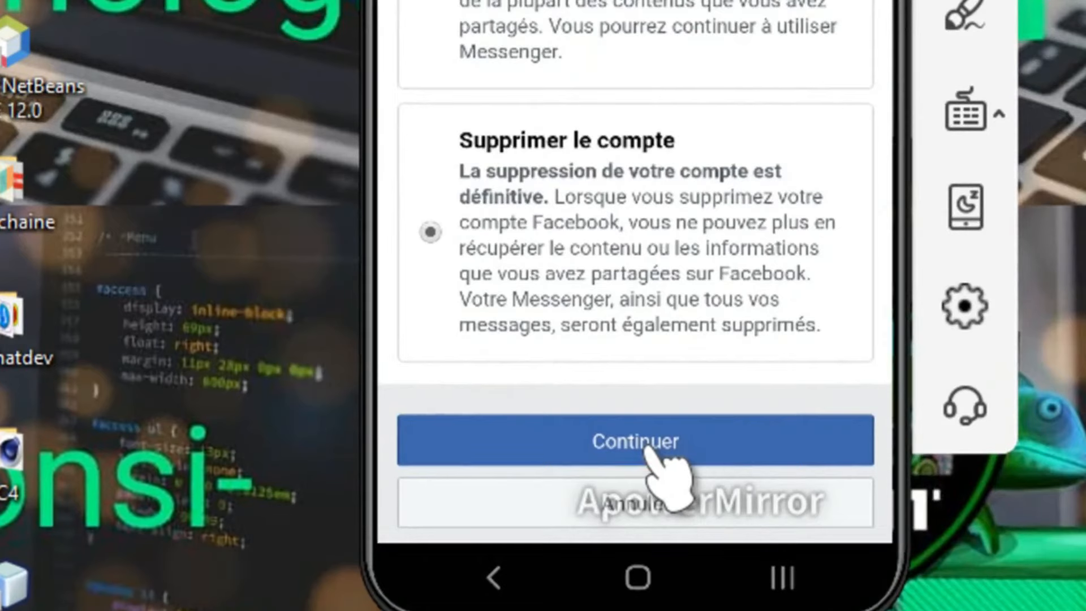
left_click(634, 441)
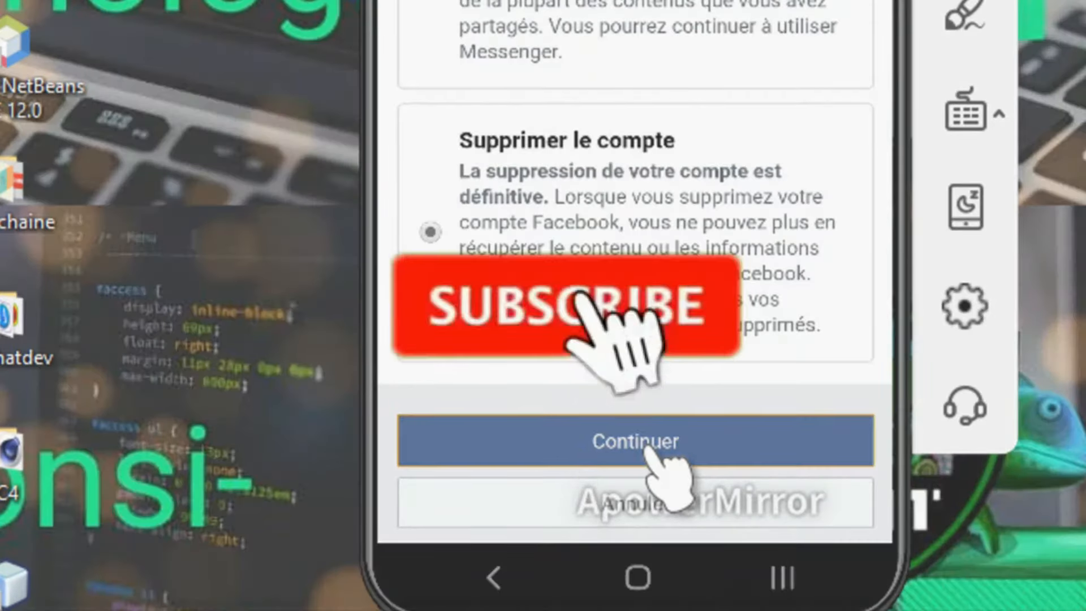
left_click(634, 441)
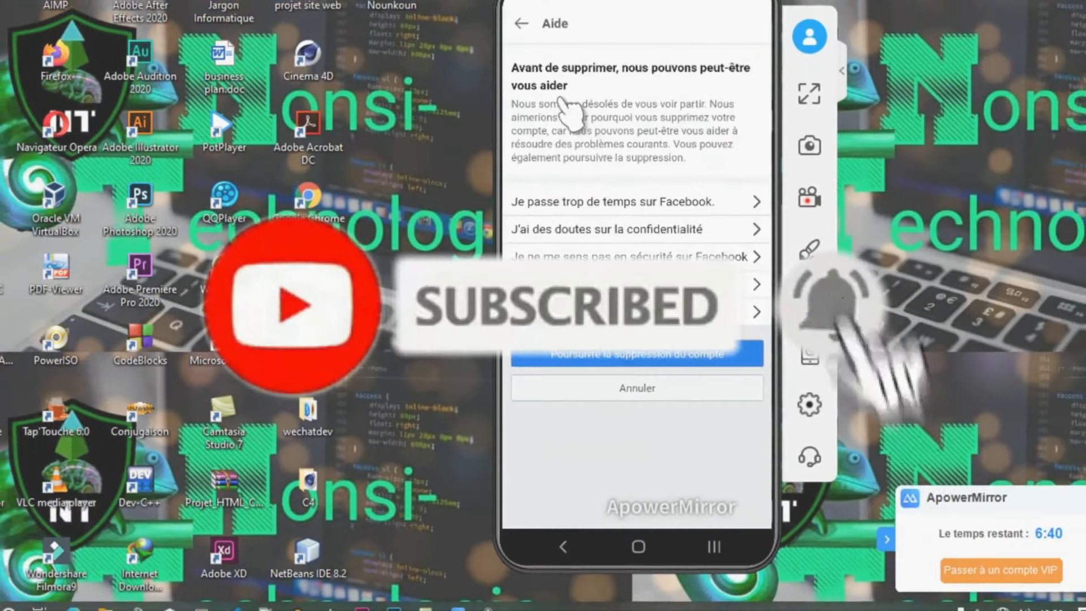
mouse_move(613, 149)
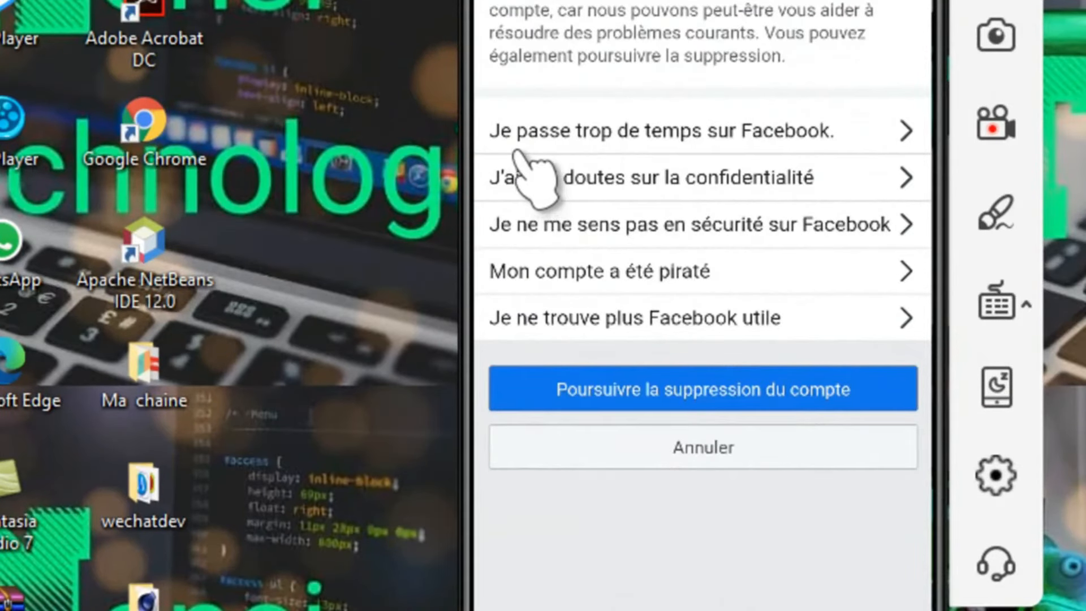
mouse_move(675, 156)
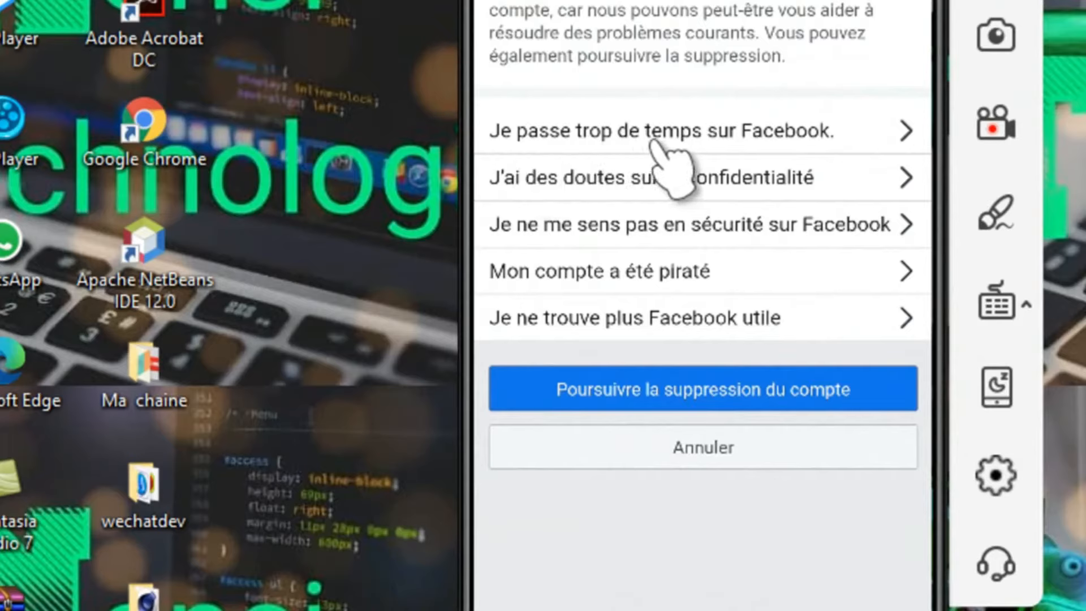
mouse_move(831, 153)
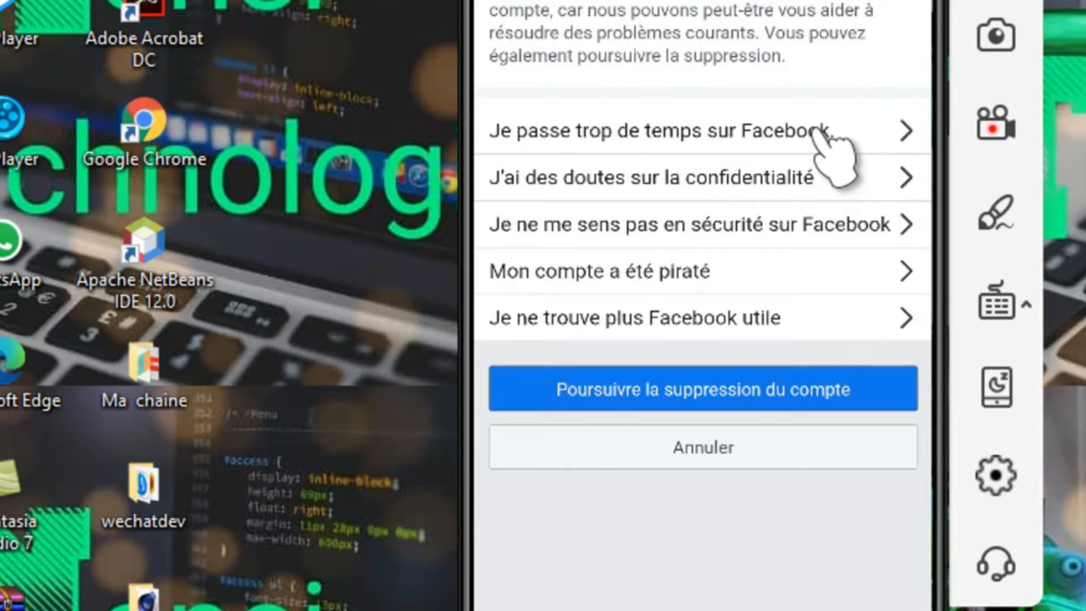
mouse_move(561, 242)
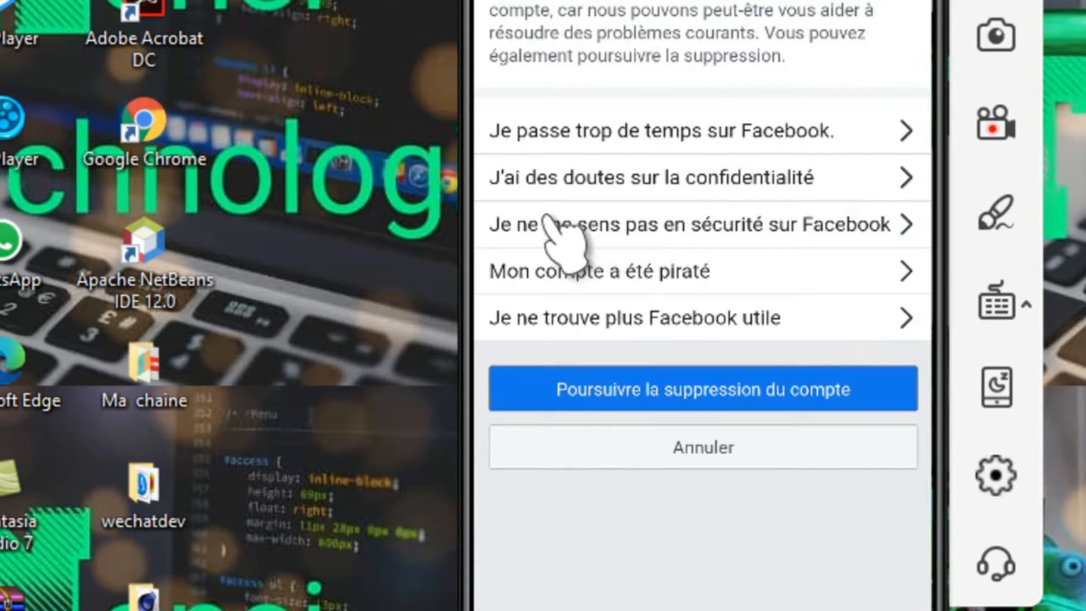
mouse_move(844, 208)
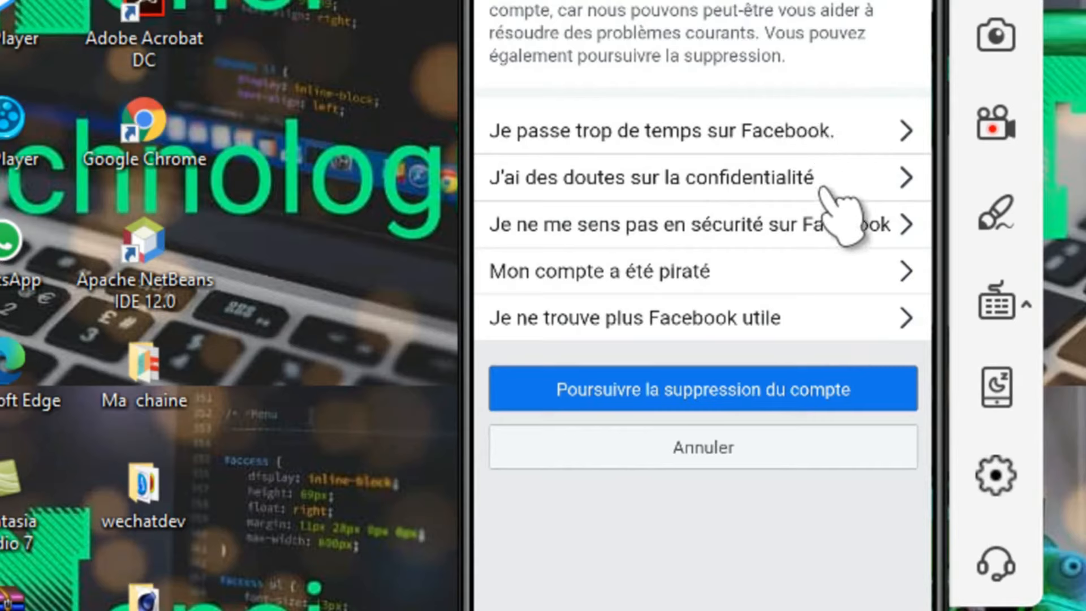
mouse_move(685, 343)
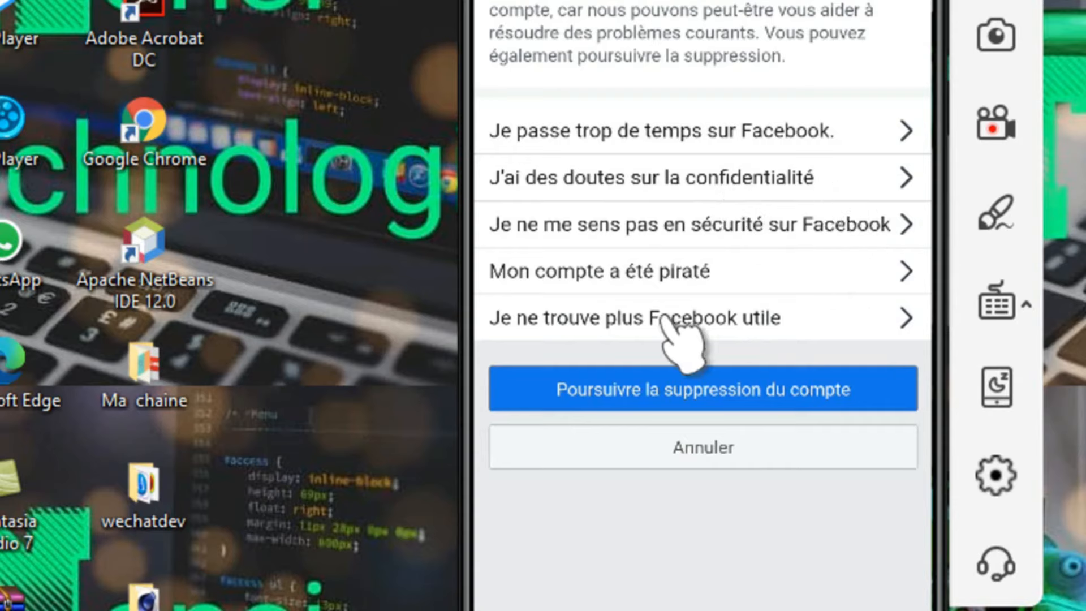
mouse_move(769, 222)
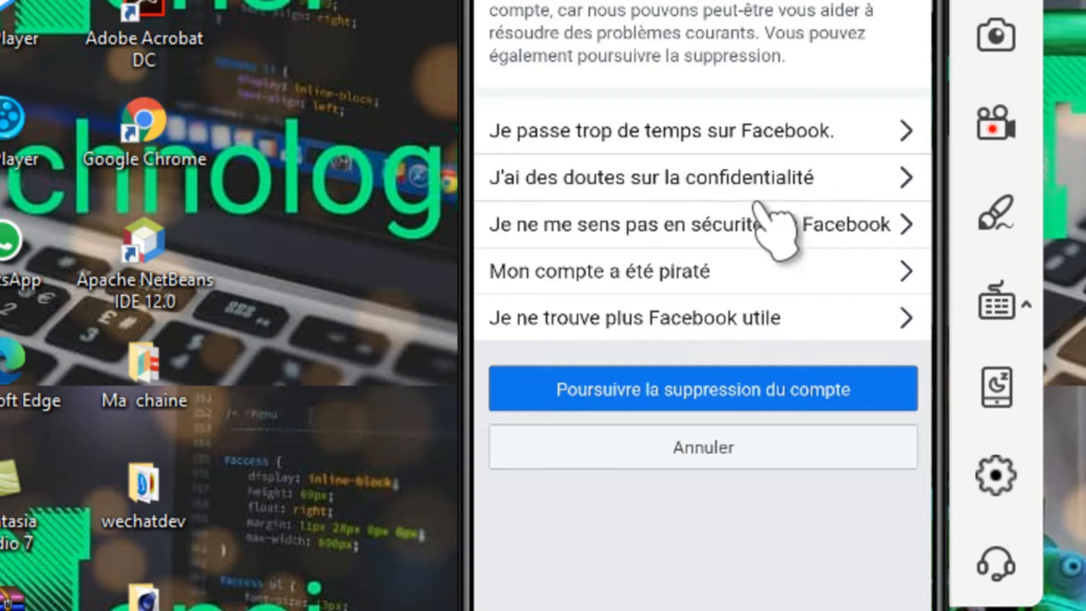
mouse_move(869, 270)
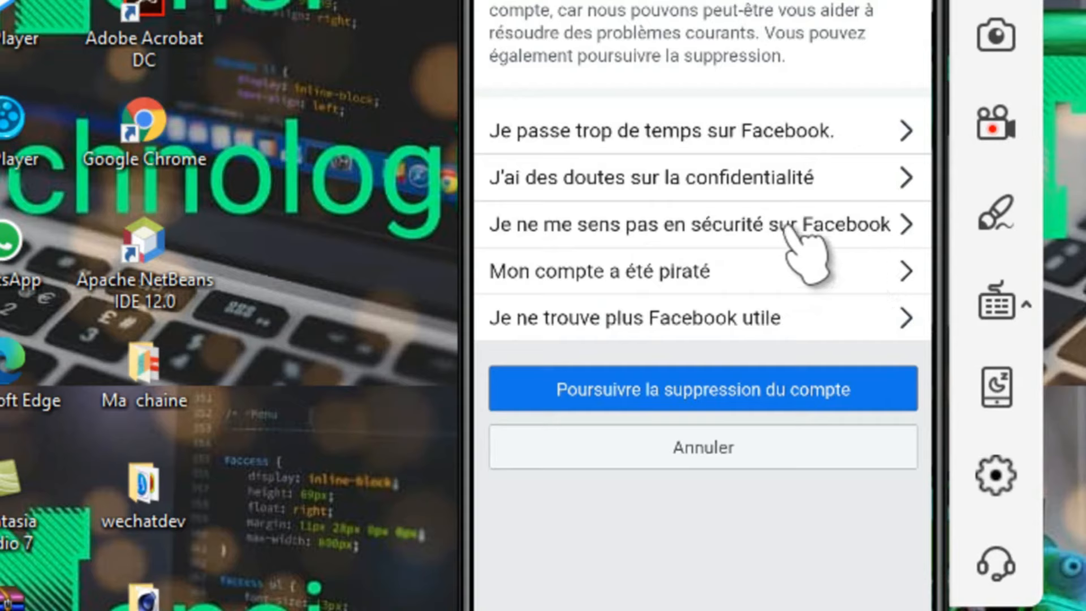
mouse_move(809, 270)
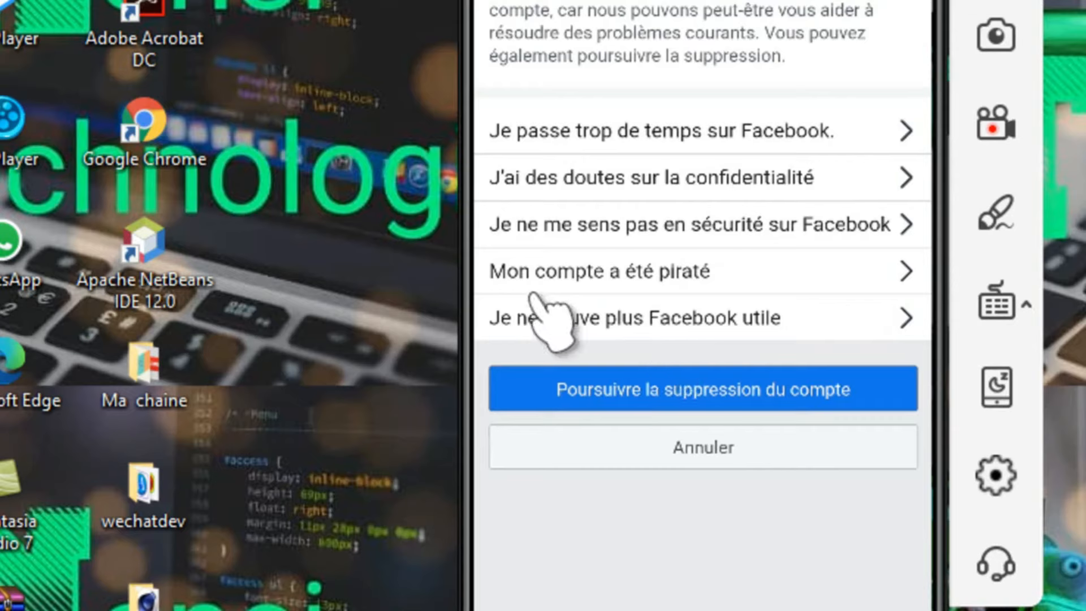
mouse_move(758, 312)
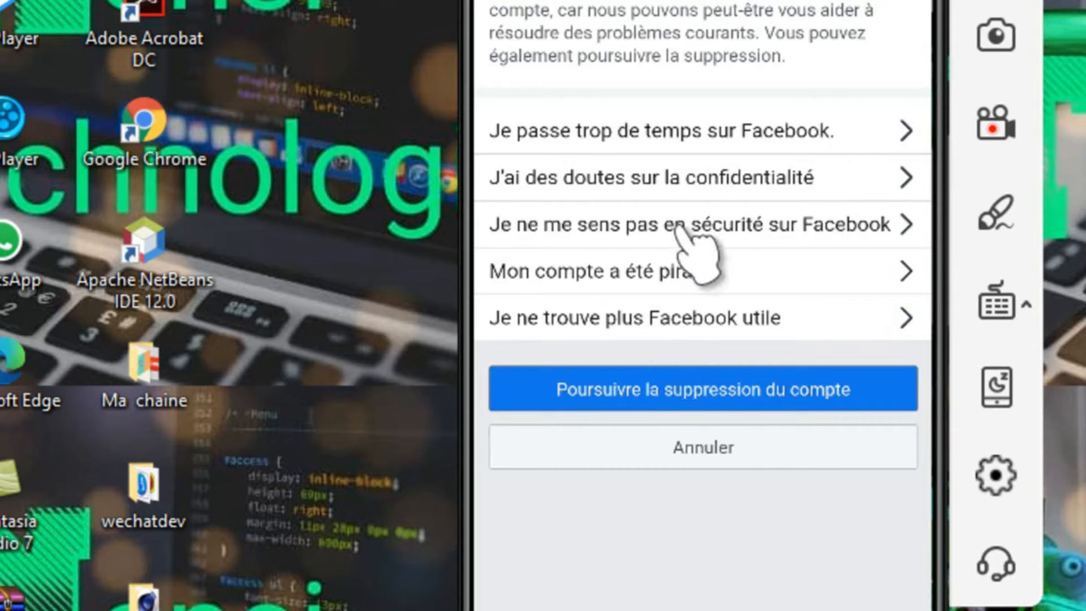
mouse_move(705, 249)
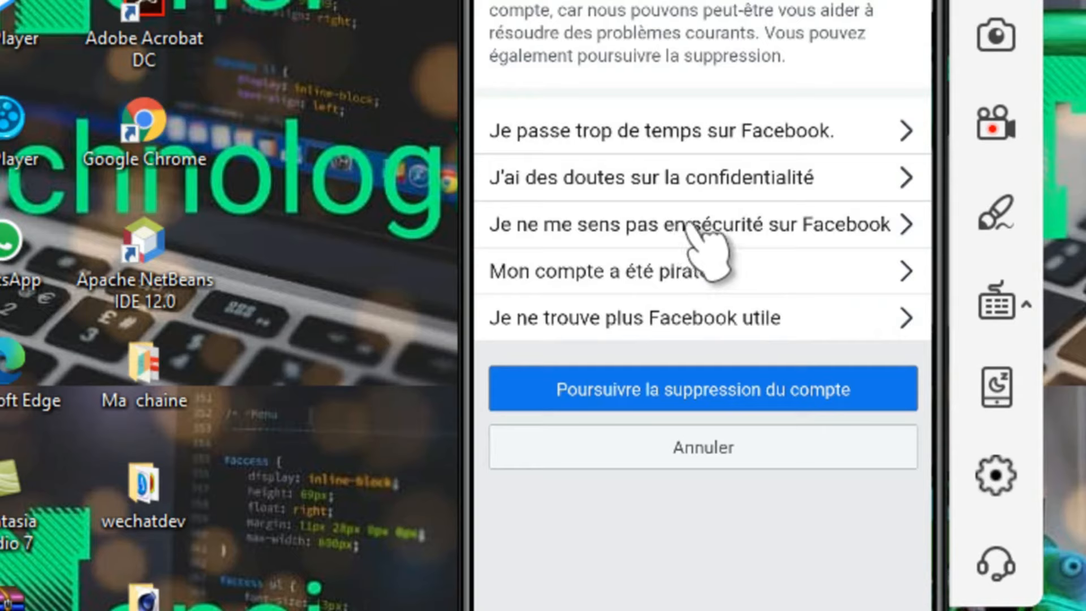
mouse_move(702, 492)
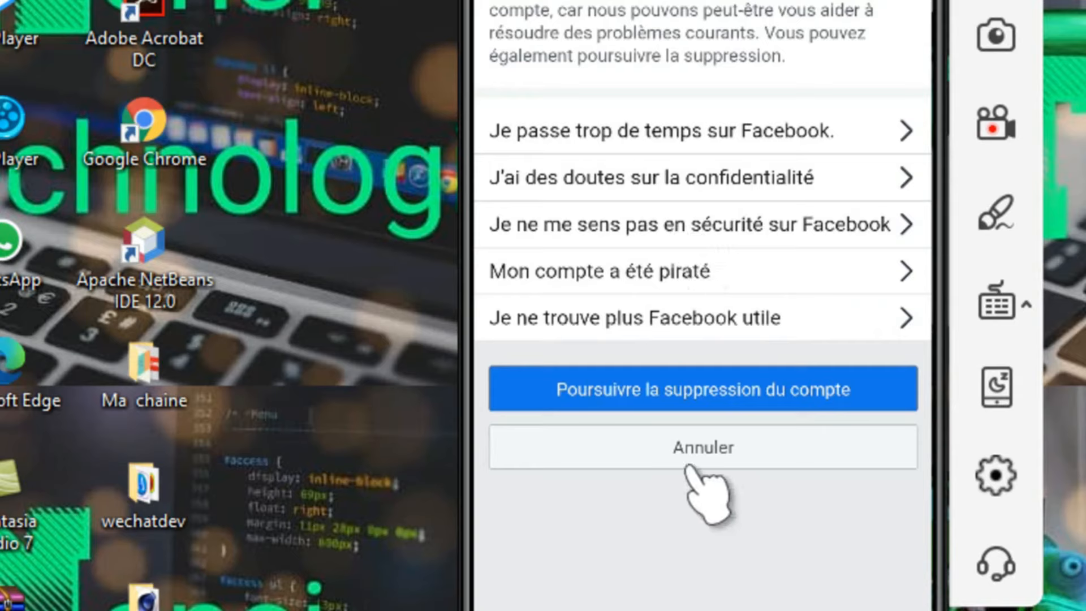
mouse_move(675, 516)
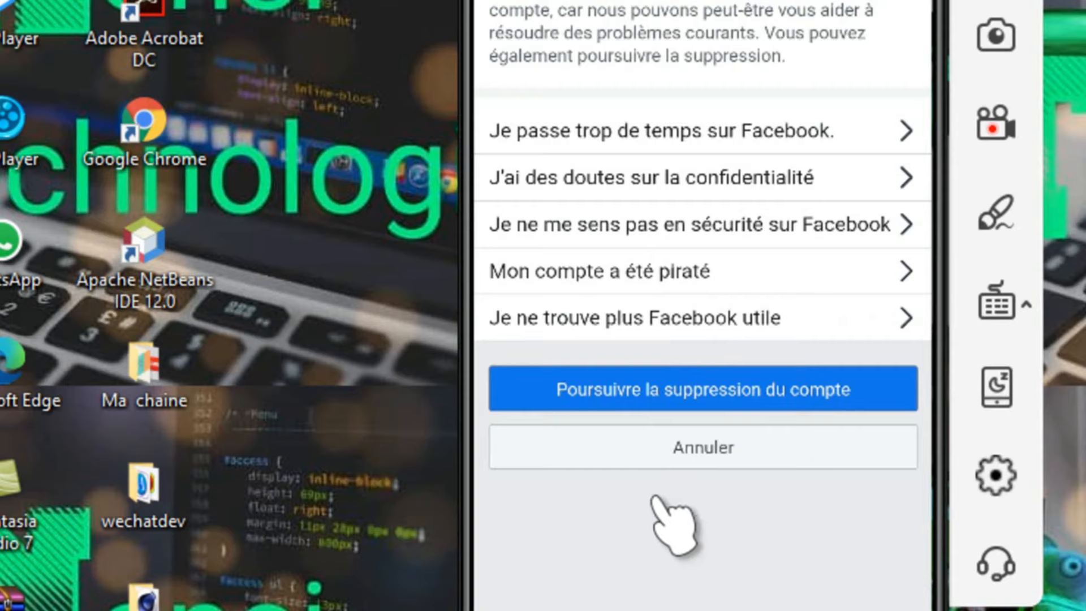
mouse_move(669, 374)
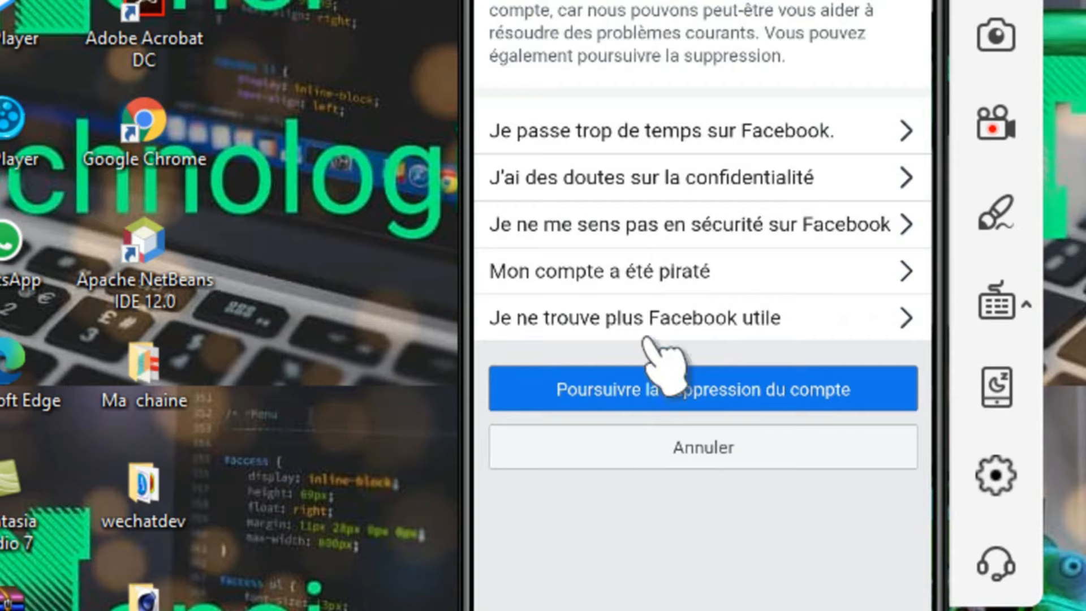
mouse_move(706, 277)
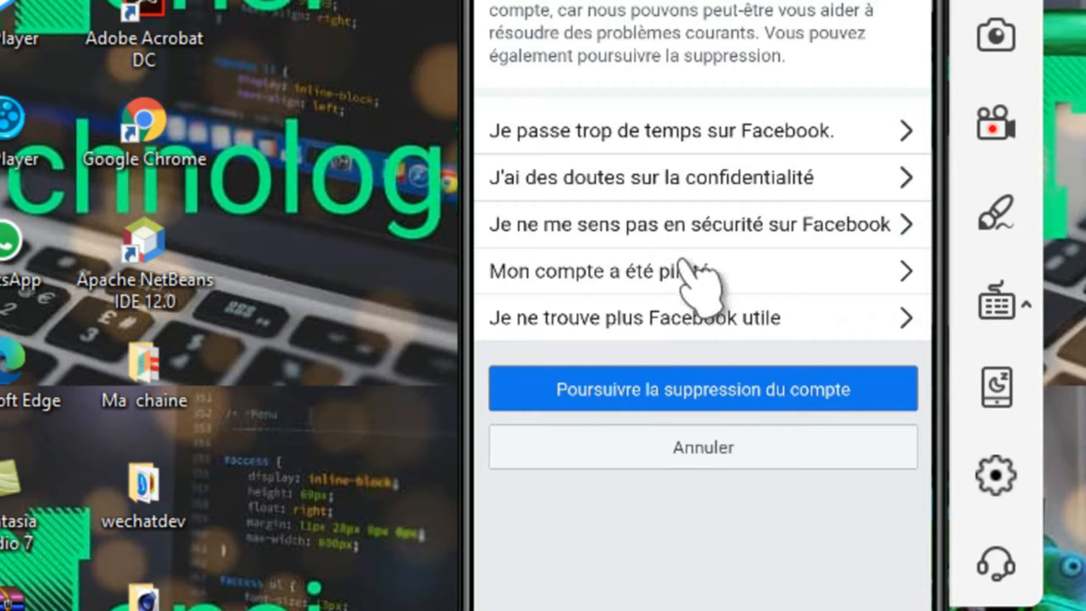
mouse_move(662, 76)
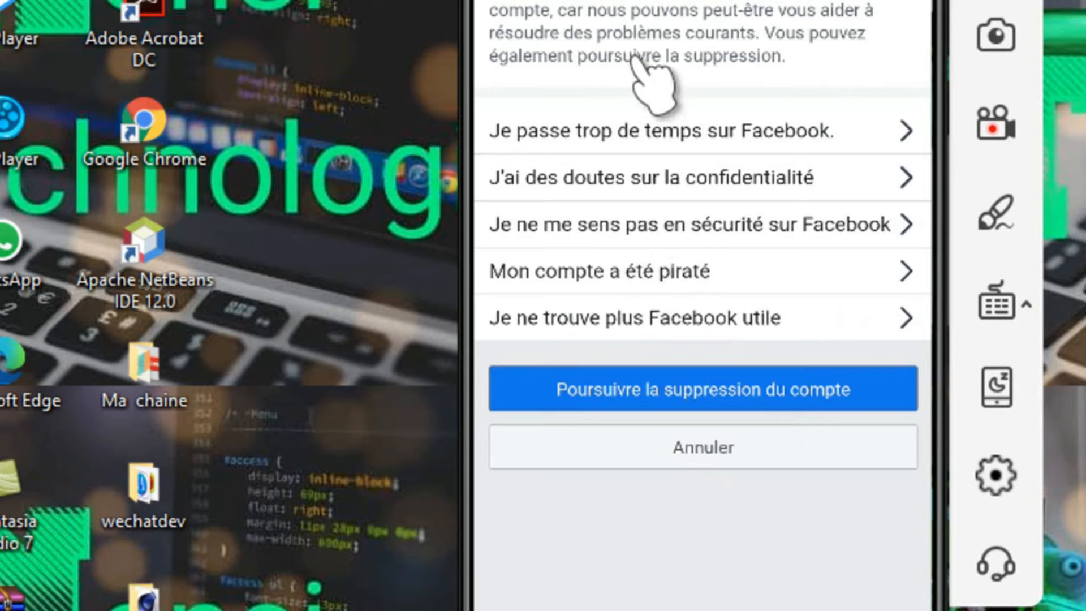
mouse_move(720, 588)
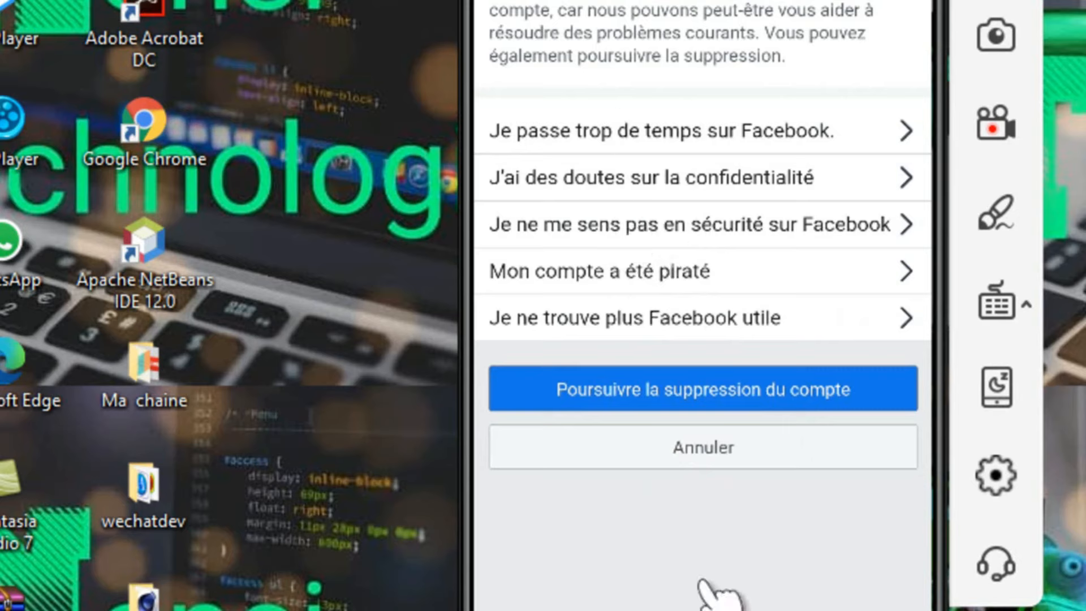
mouse_move(609, 451)
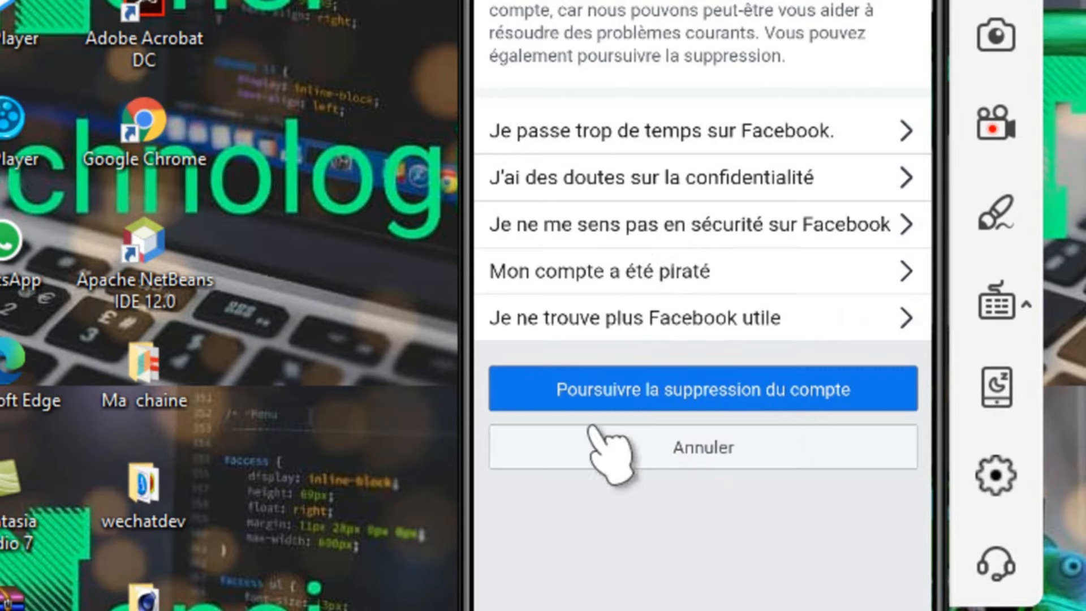
mouse_move(754, 450)
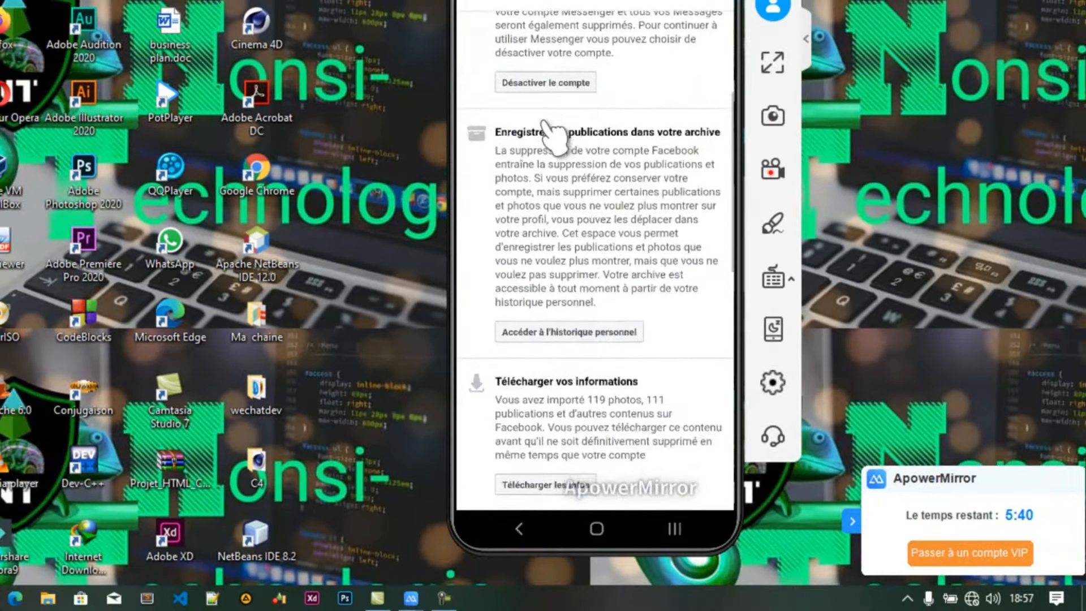
Review the before-deleting page and confirm 'Supprimer le compte', reaching the password prompt
scroll("down", 3)
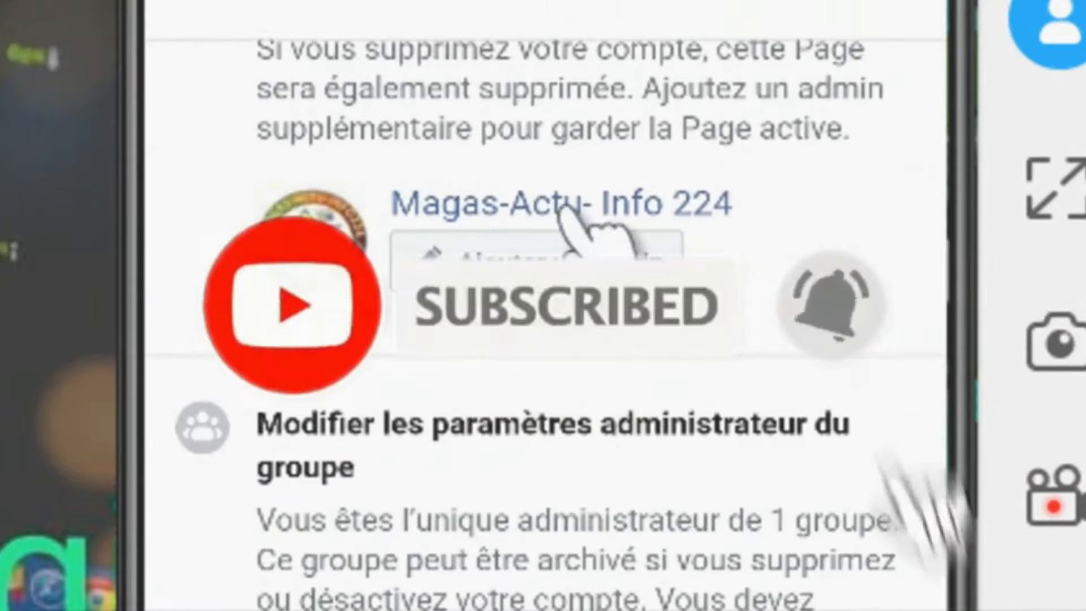
mouse_move(567, 443)
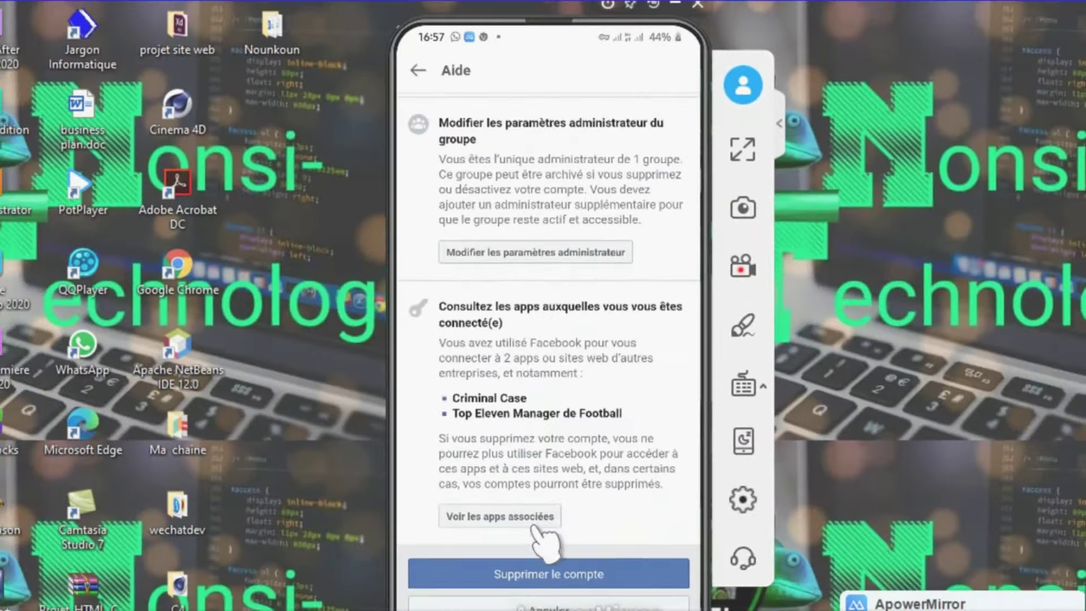
scroll("up", 3)
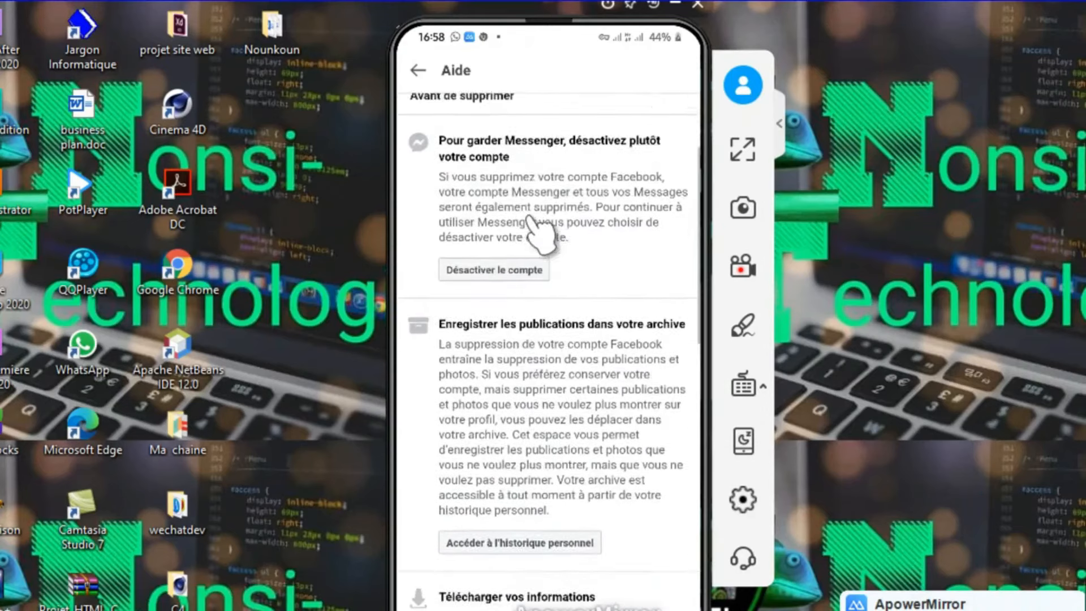
scroll("up", 3)
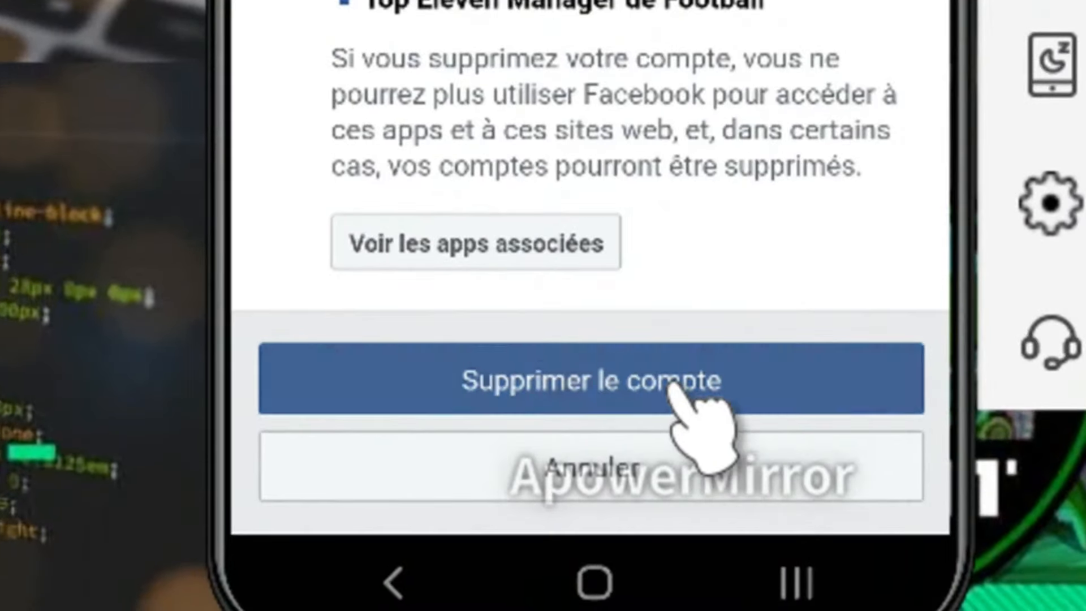
left_click(590, 380)
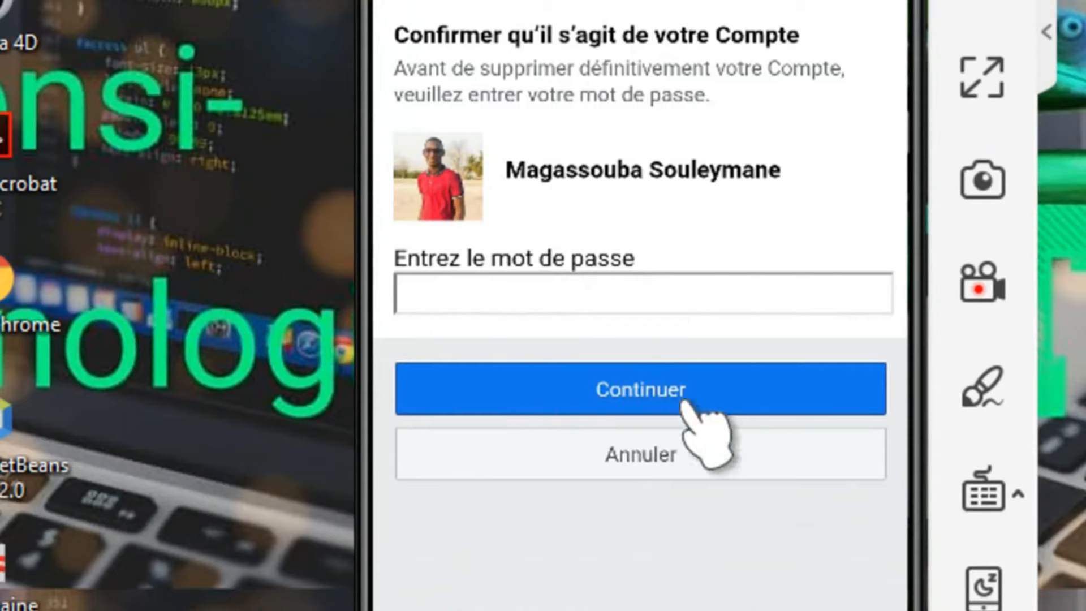
mouse_move(620, 470)
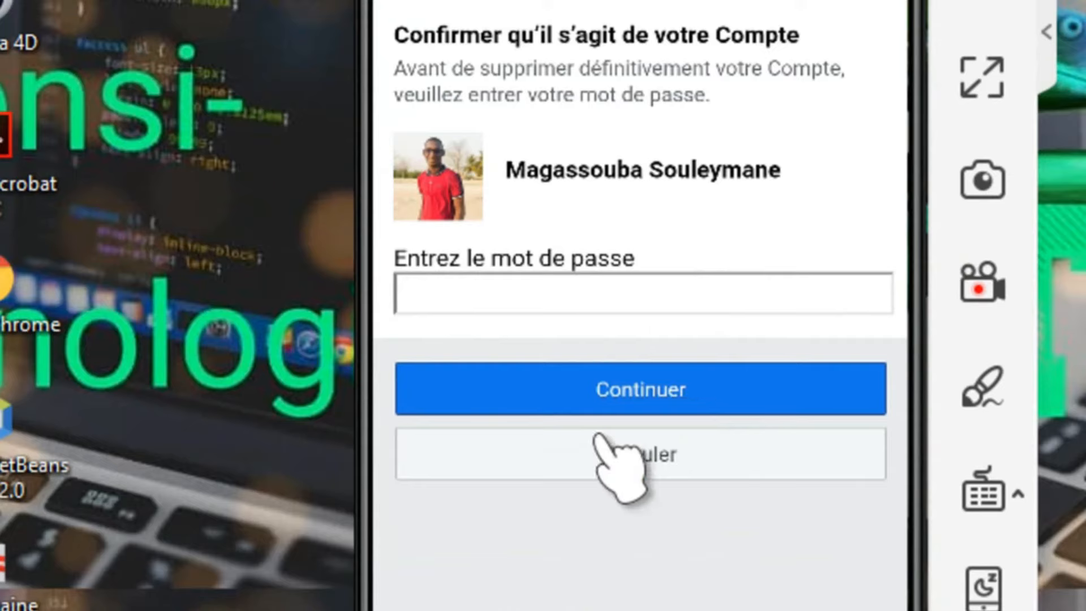
mouse_move(789, 547)
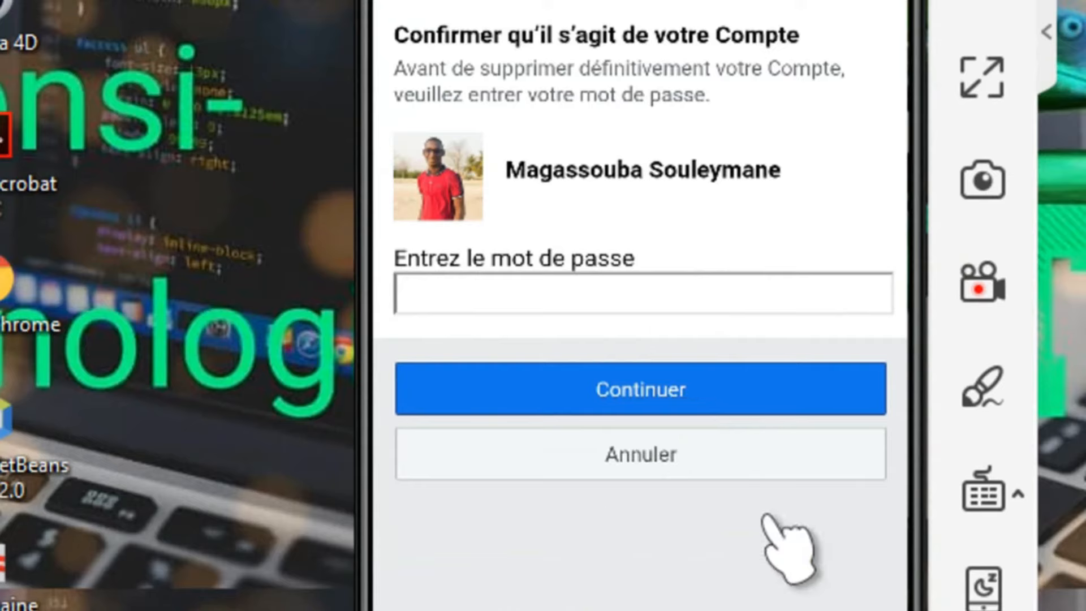
mouse_move(669, 166)
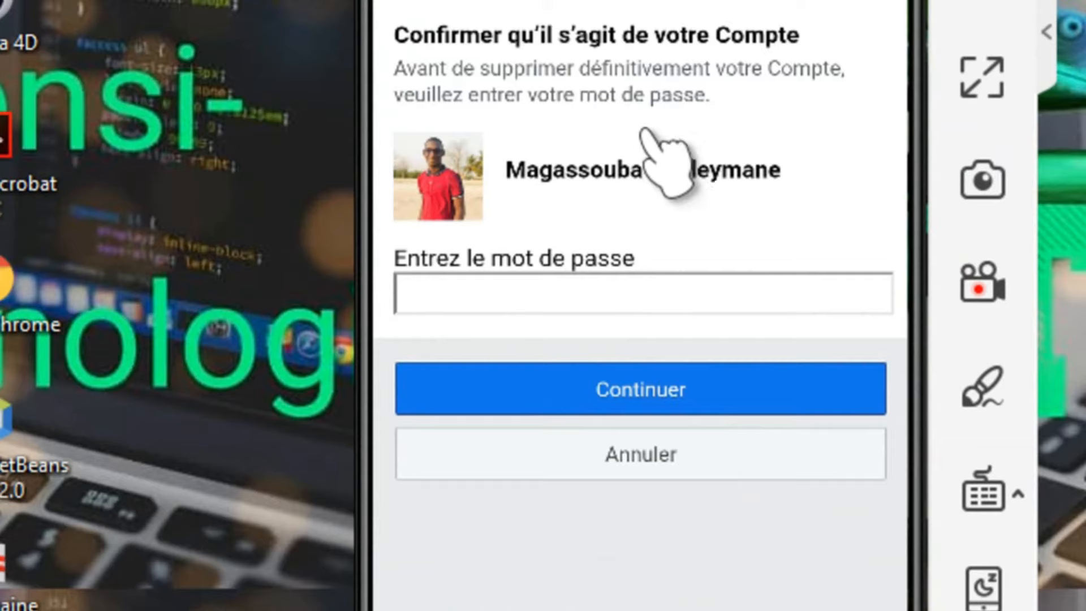